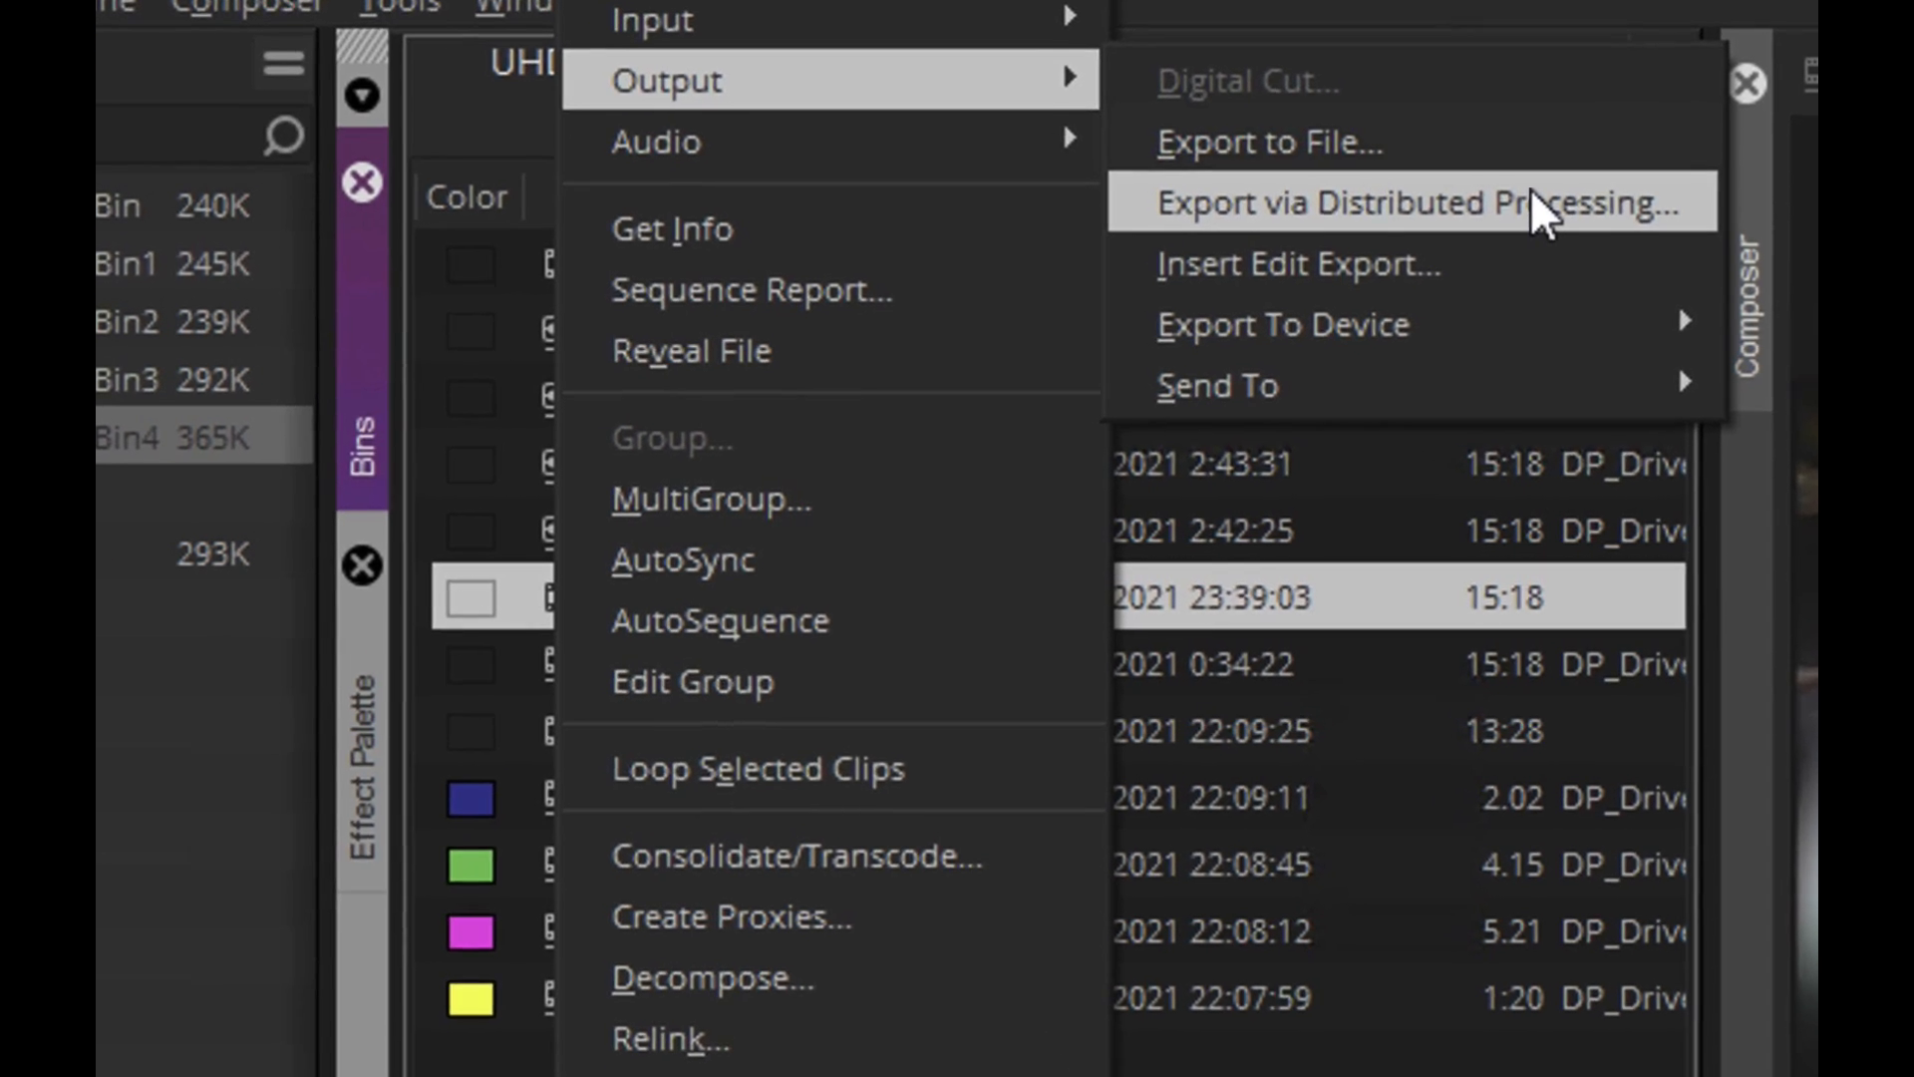
- Bring up Distributed Processing Status from the Tools menu and switch to the queues and workers overview
click(1412, 203)
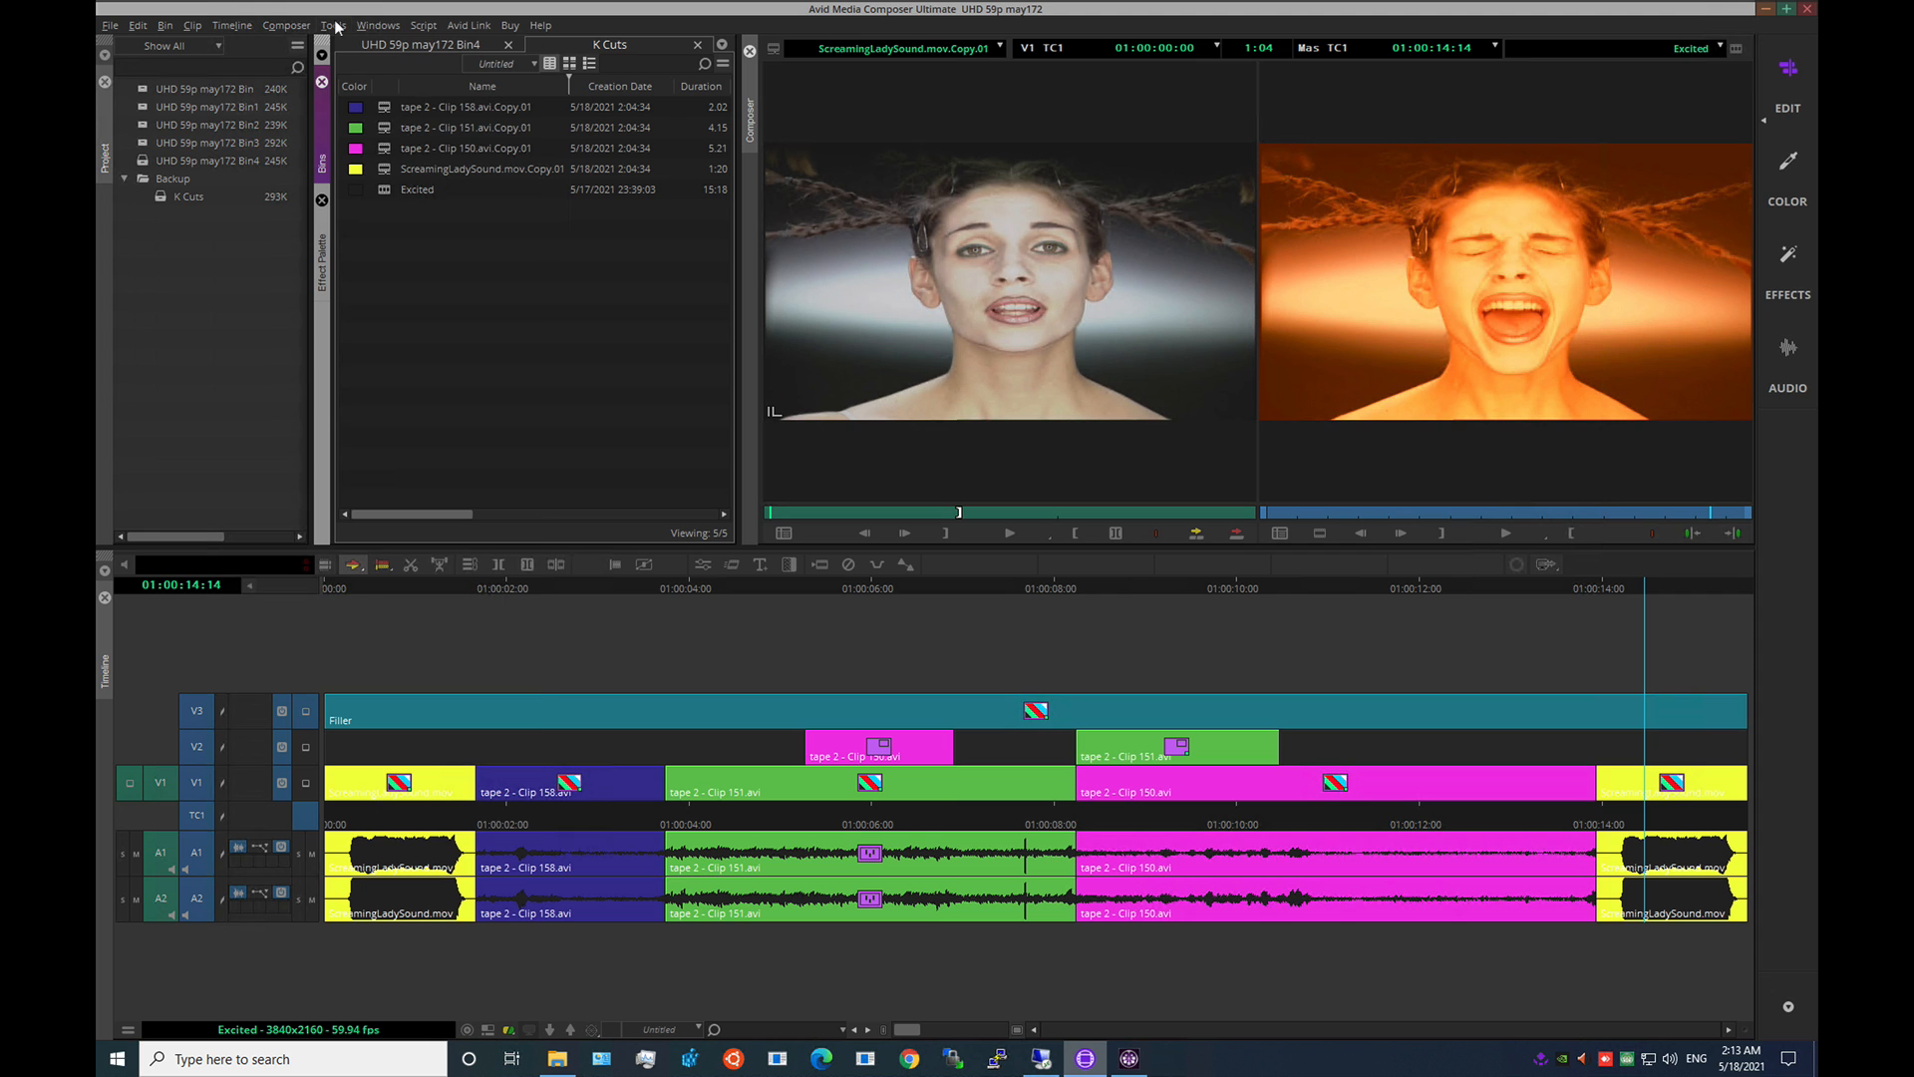
click(333, 24)
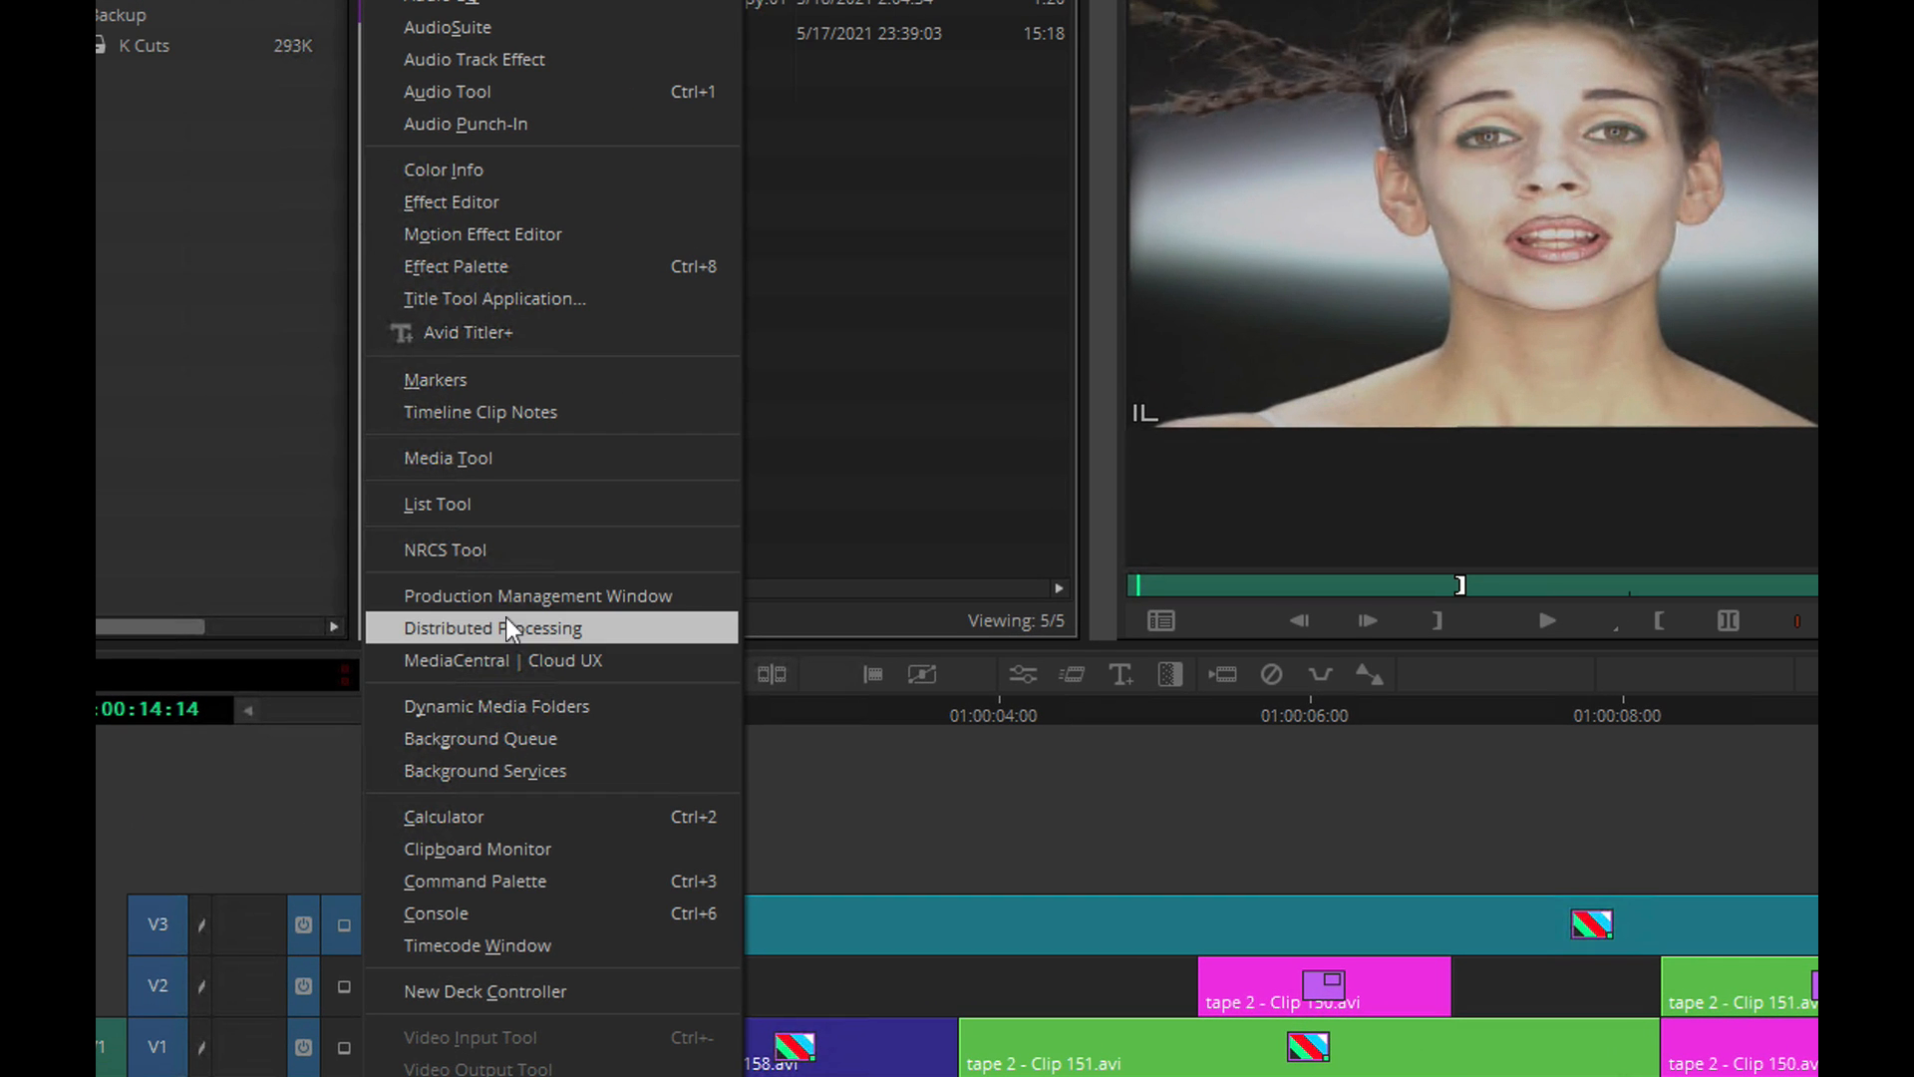
click(493, 628)
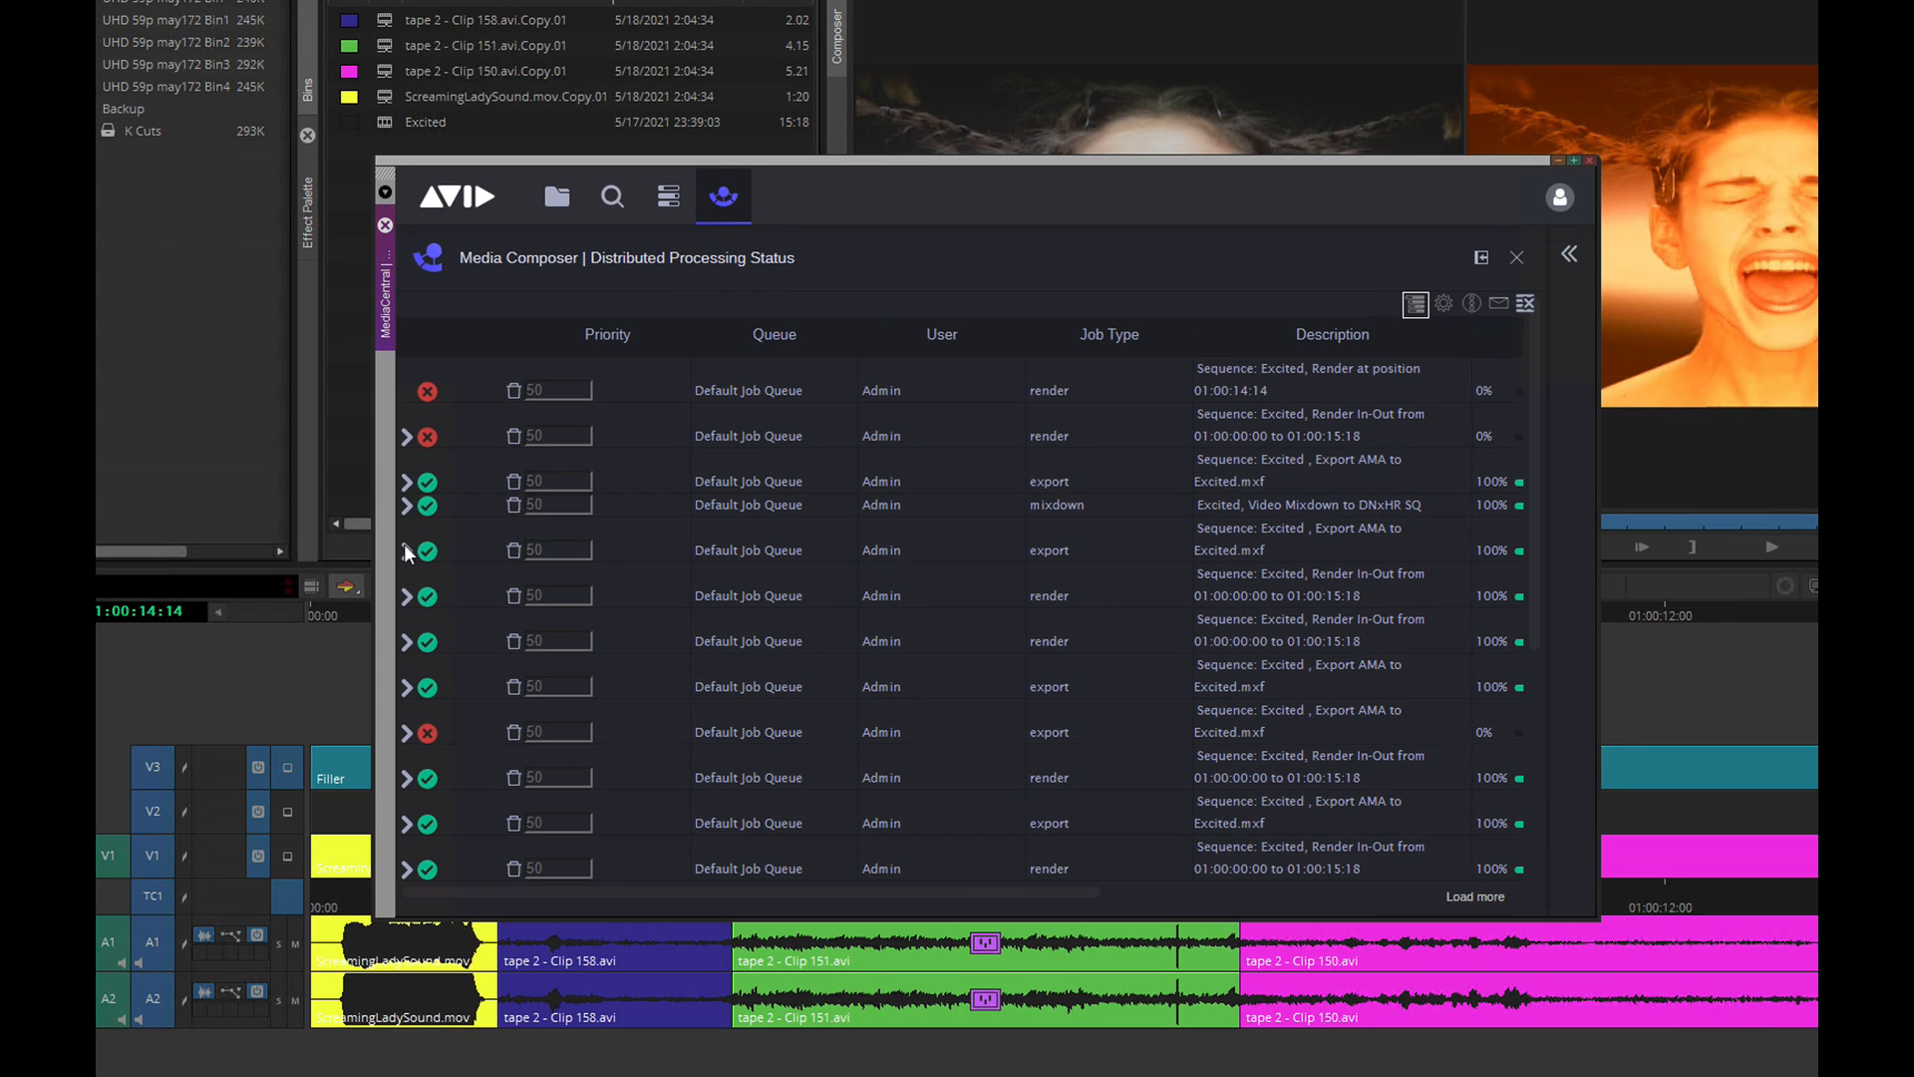
mouse_move(712, 183)
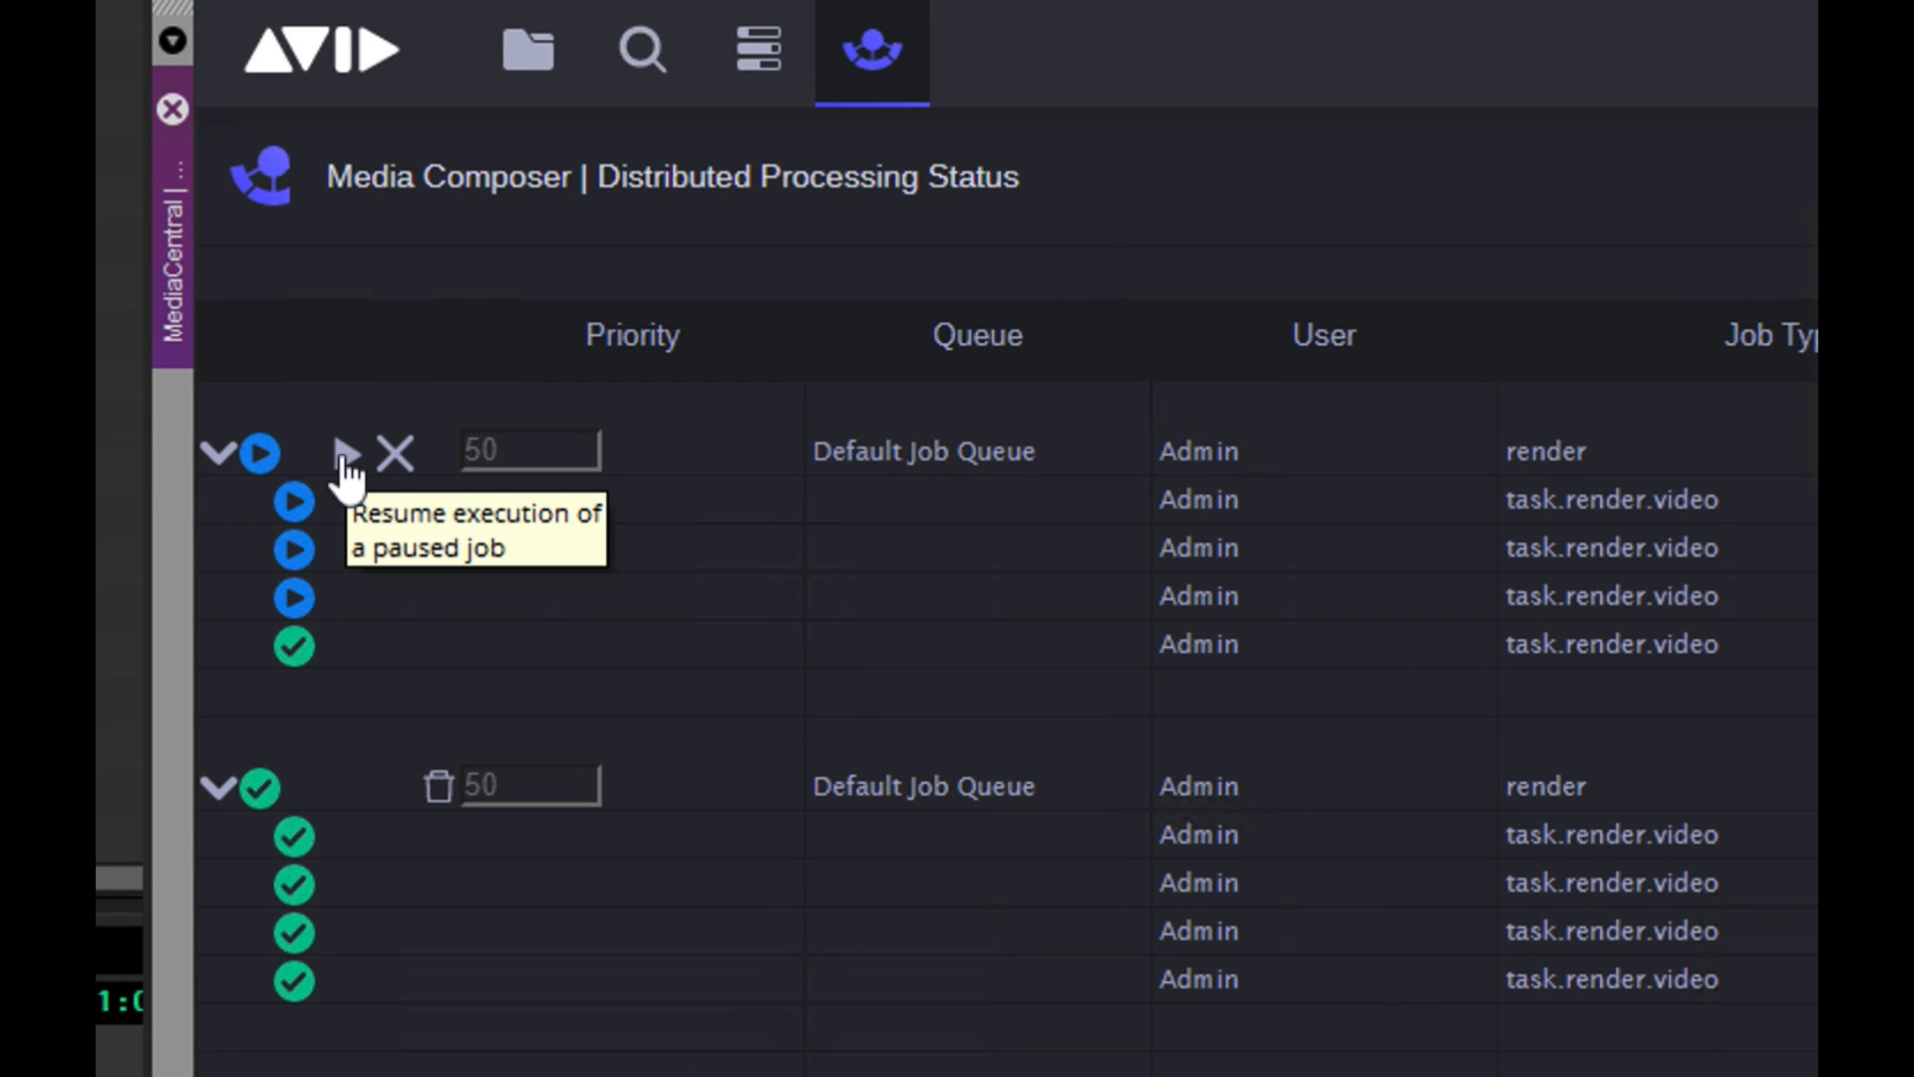
click(293, 453)
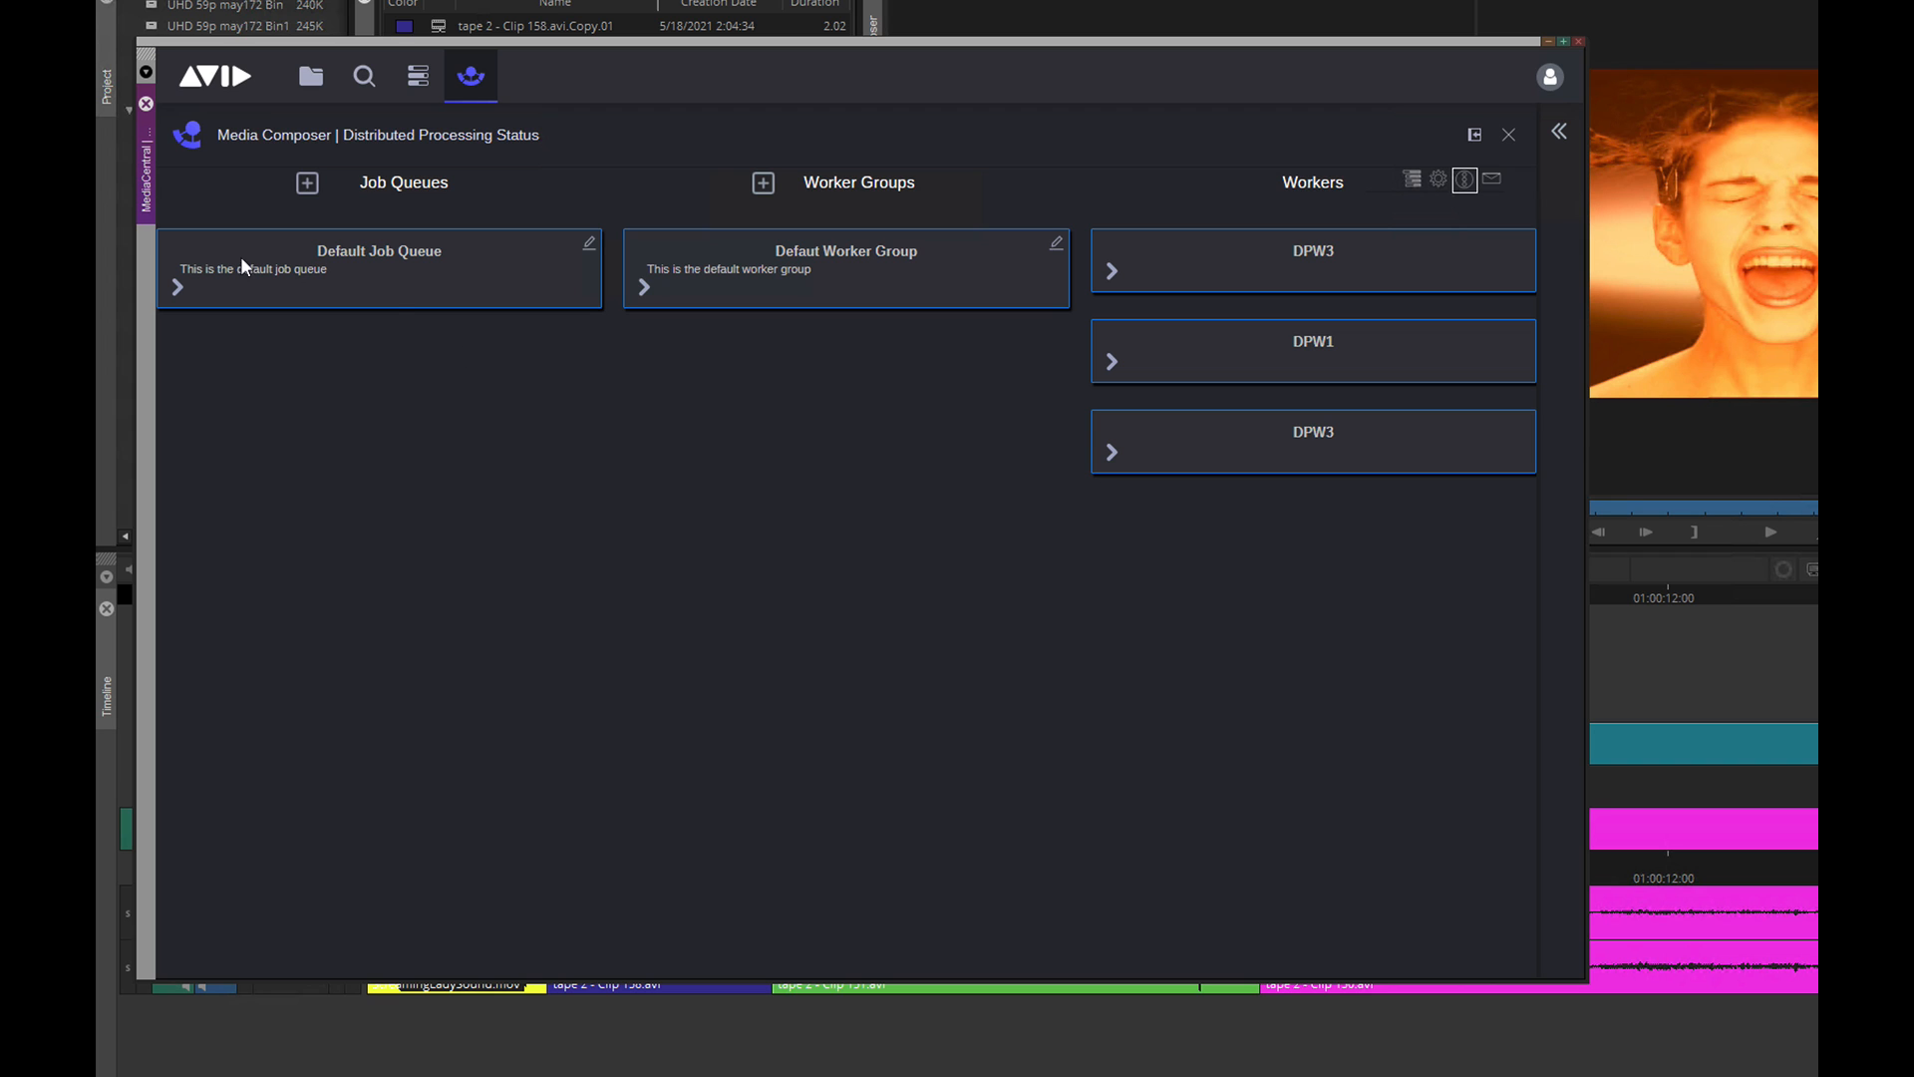
- Expand Default Job Queue and Default Worker Group job types and the second DPW3 worker's system details
click(177, 287)
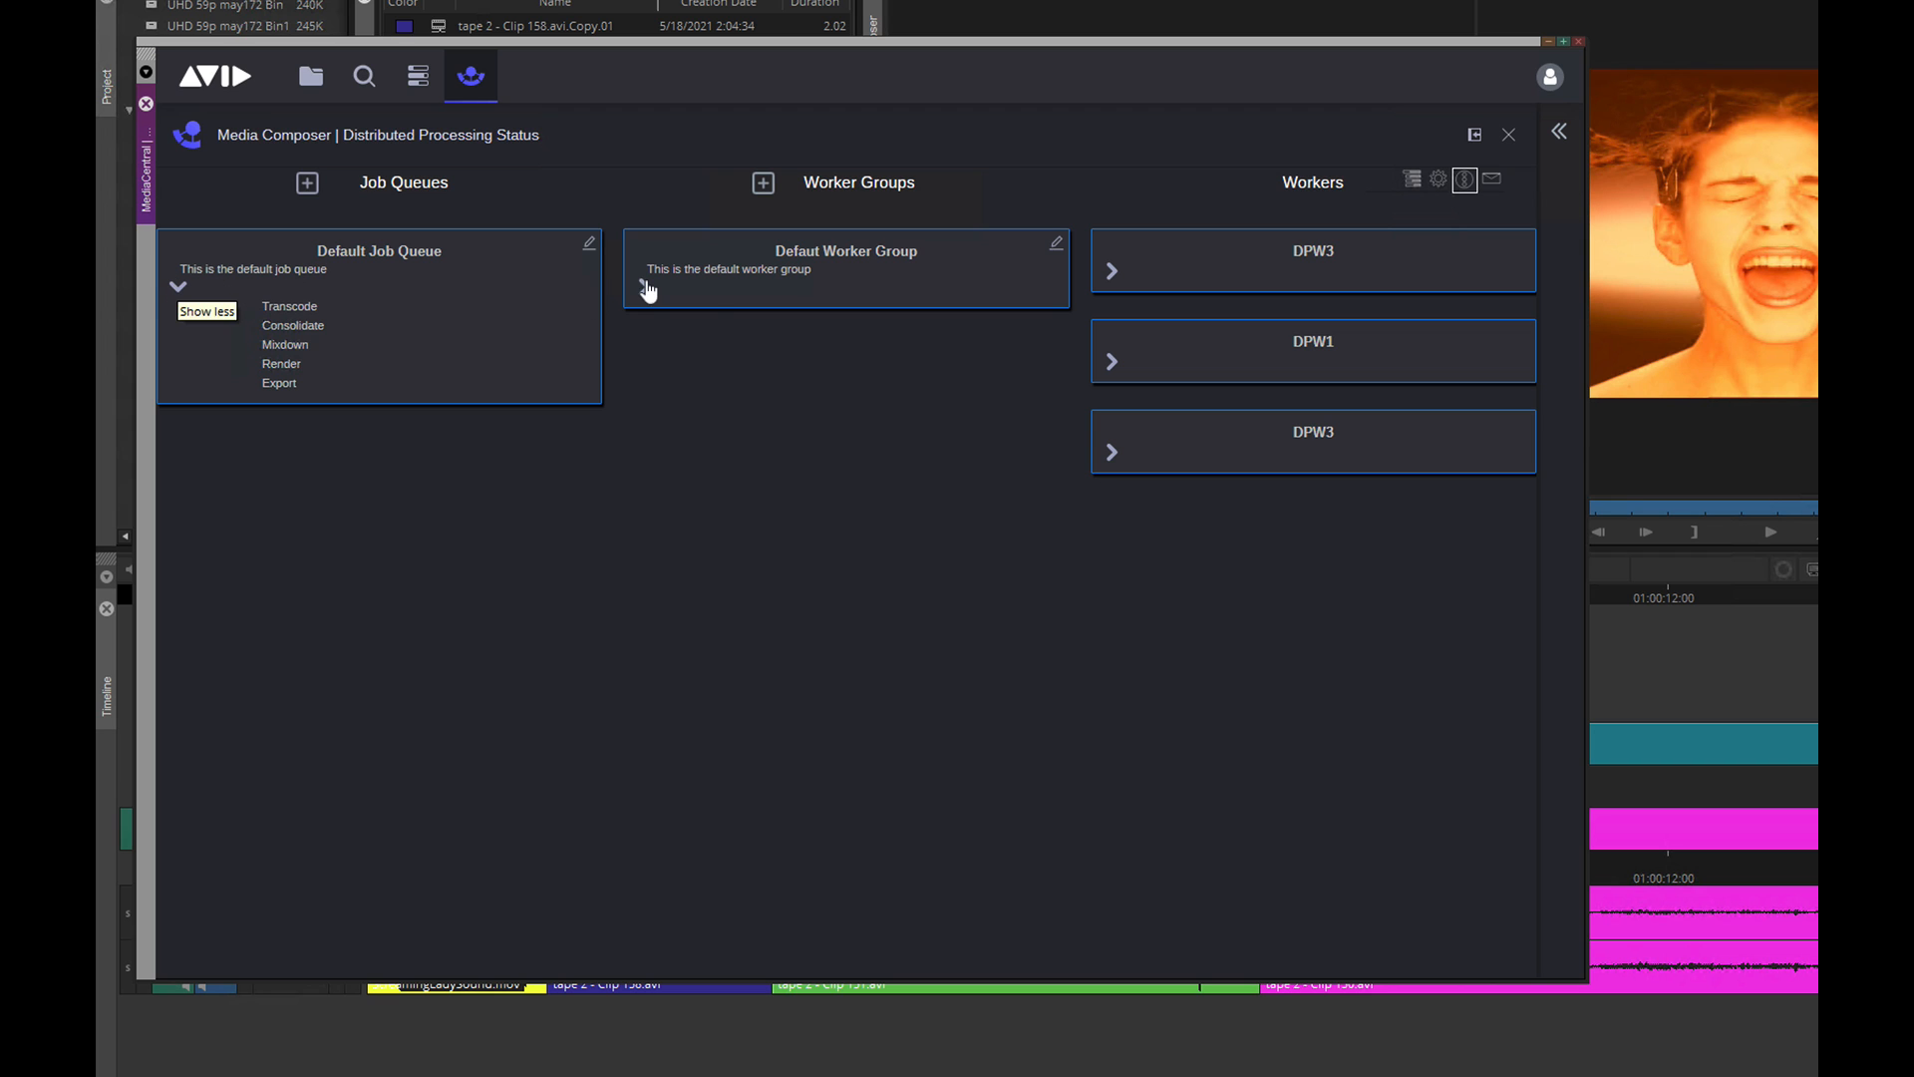
click(644, 287)
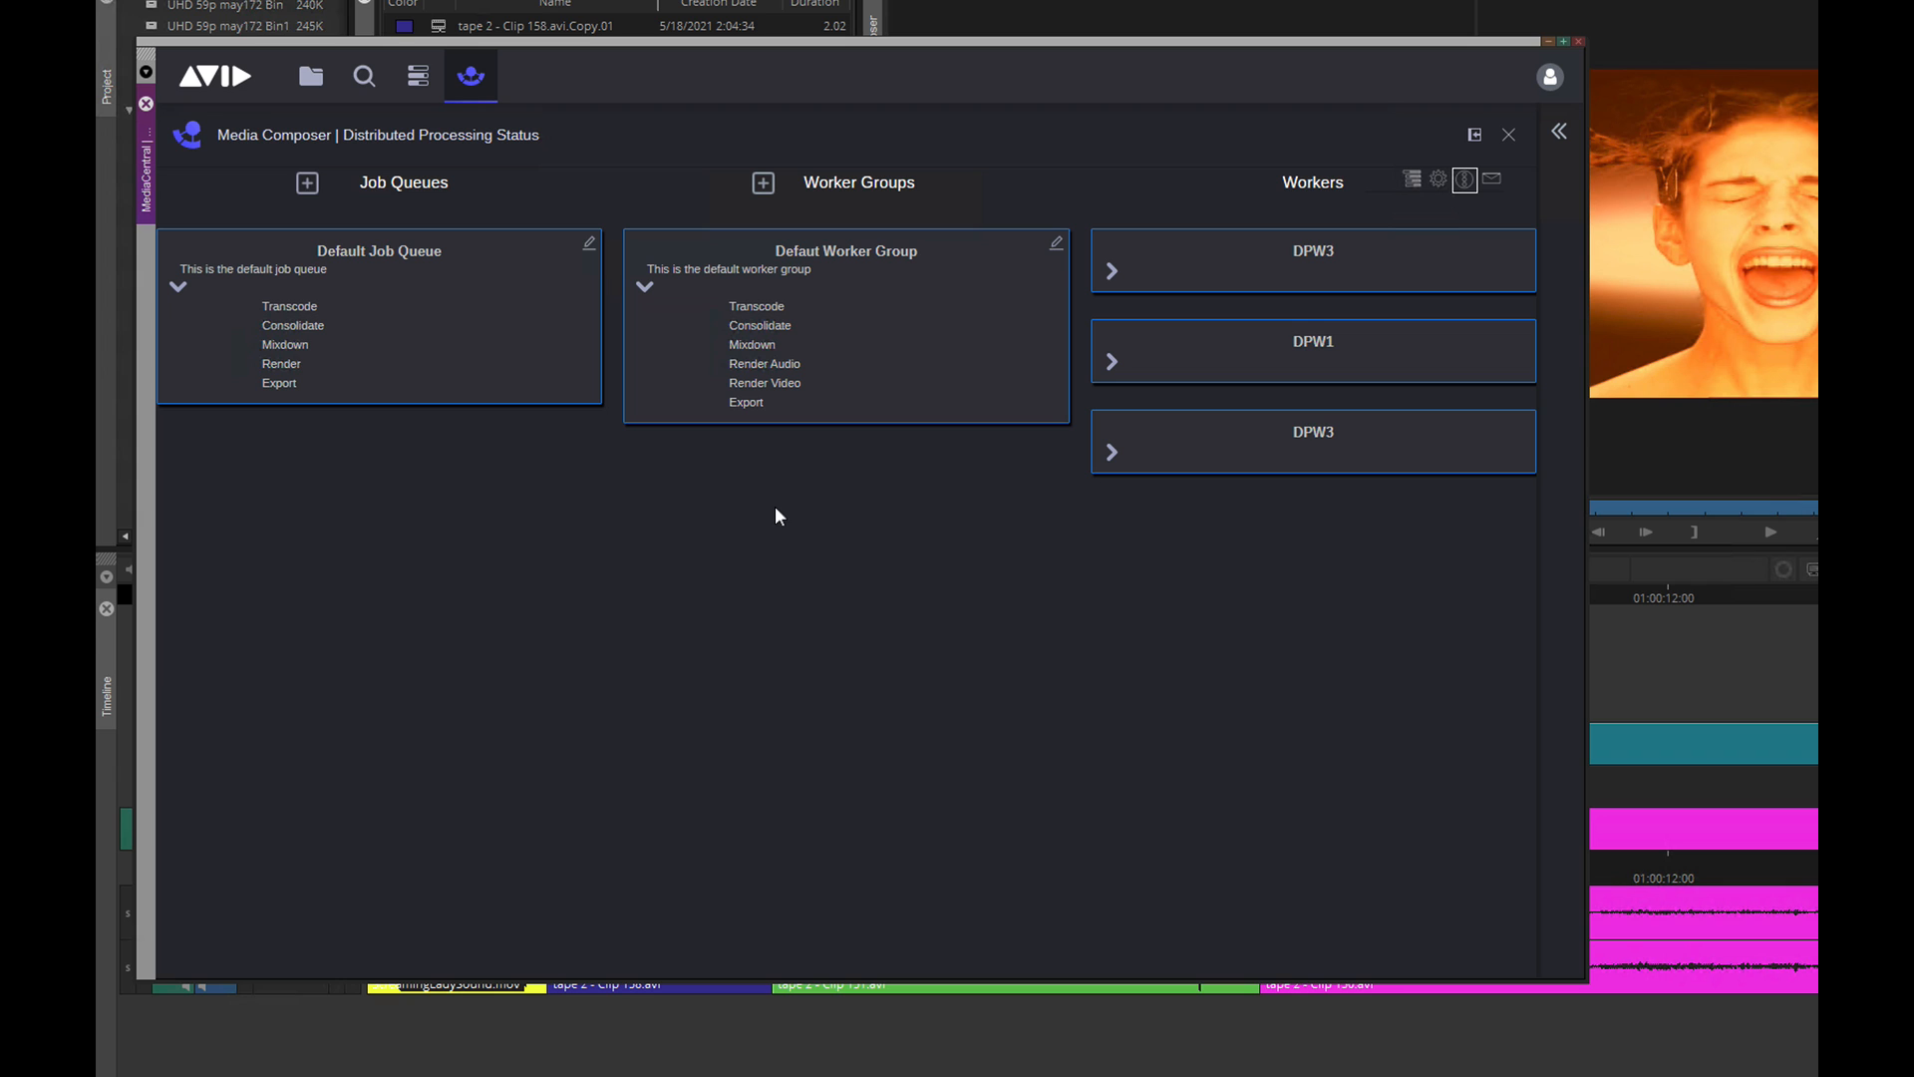
mouse_move(883, 353)
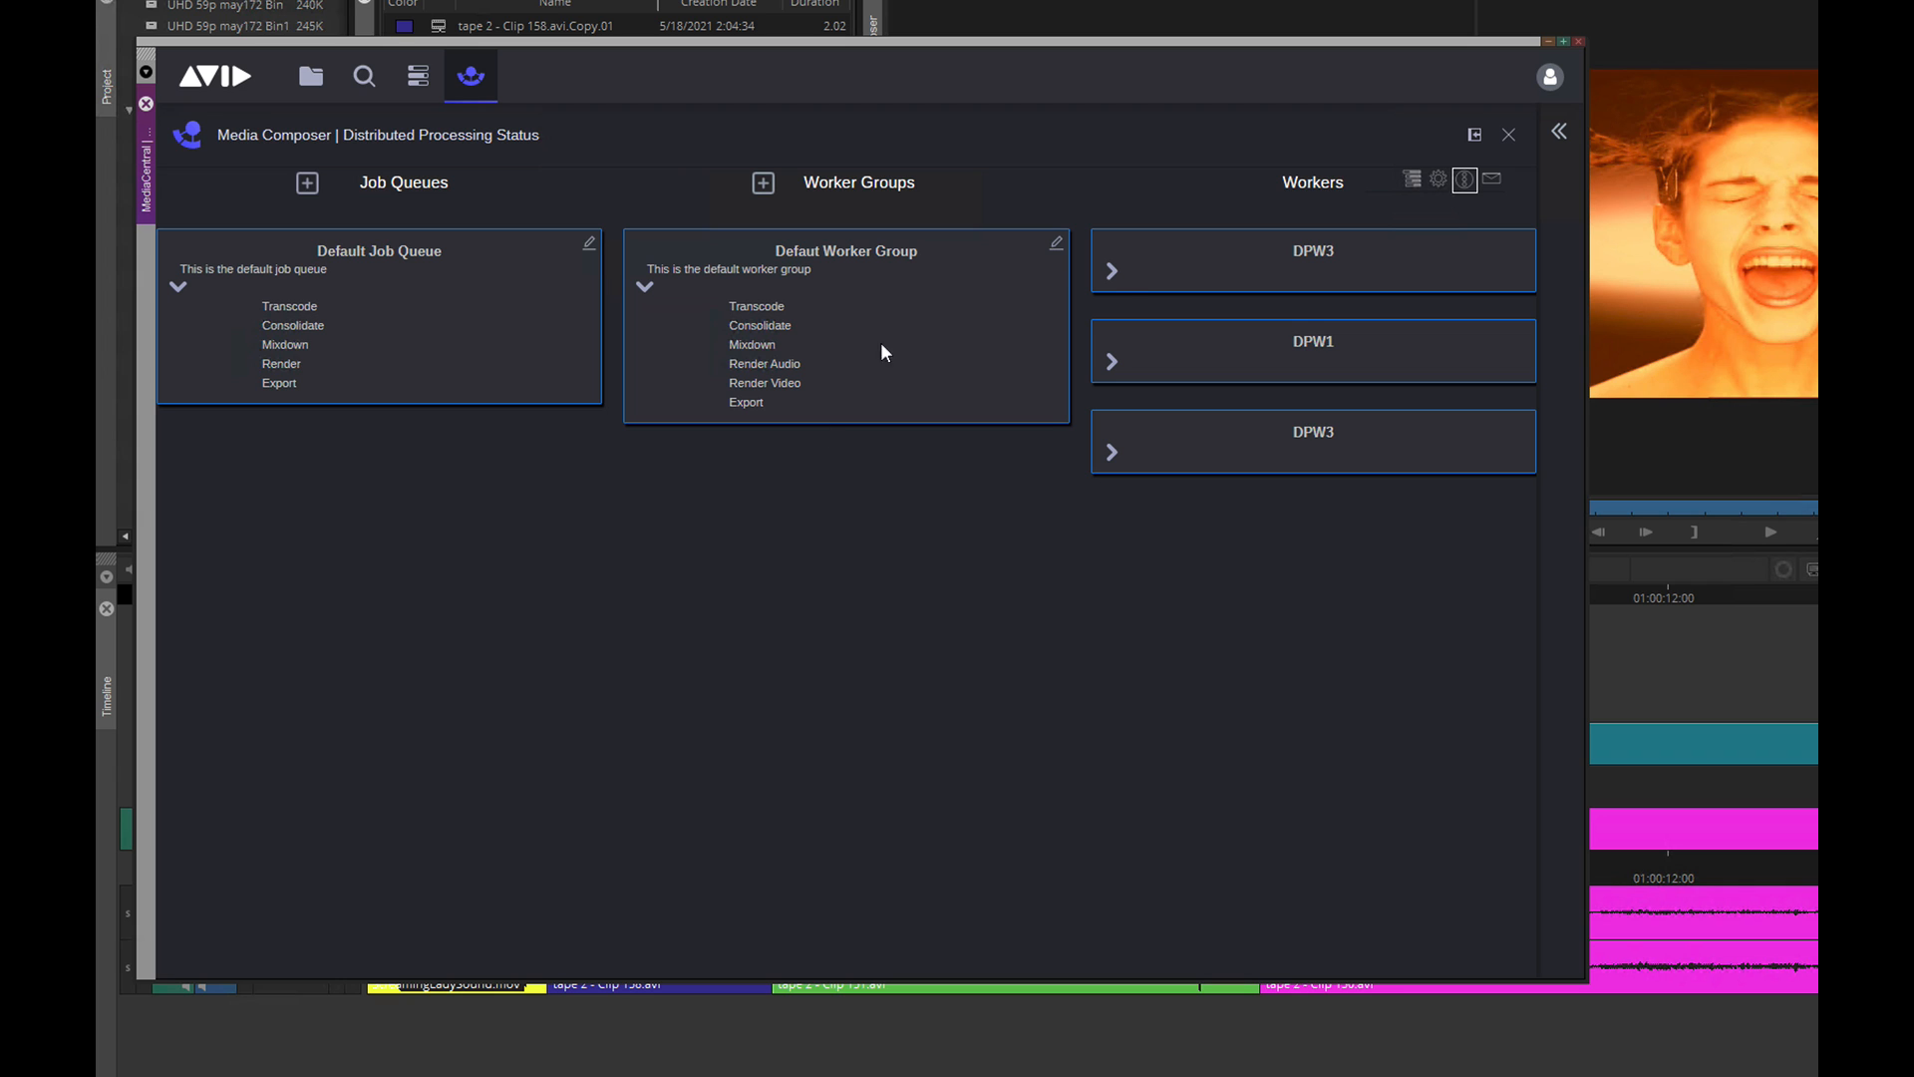
click(1111, 270)
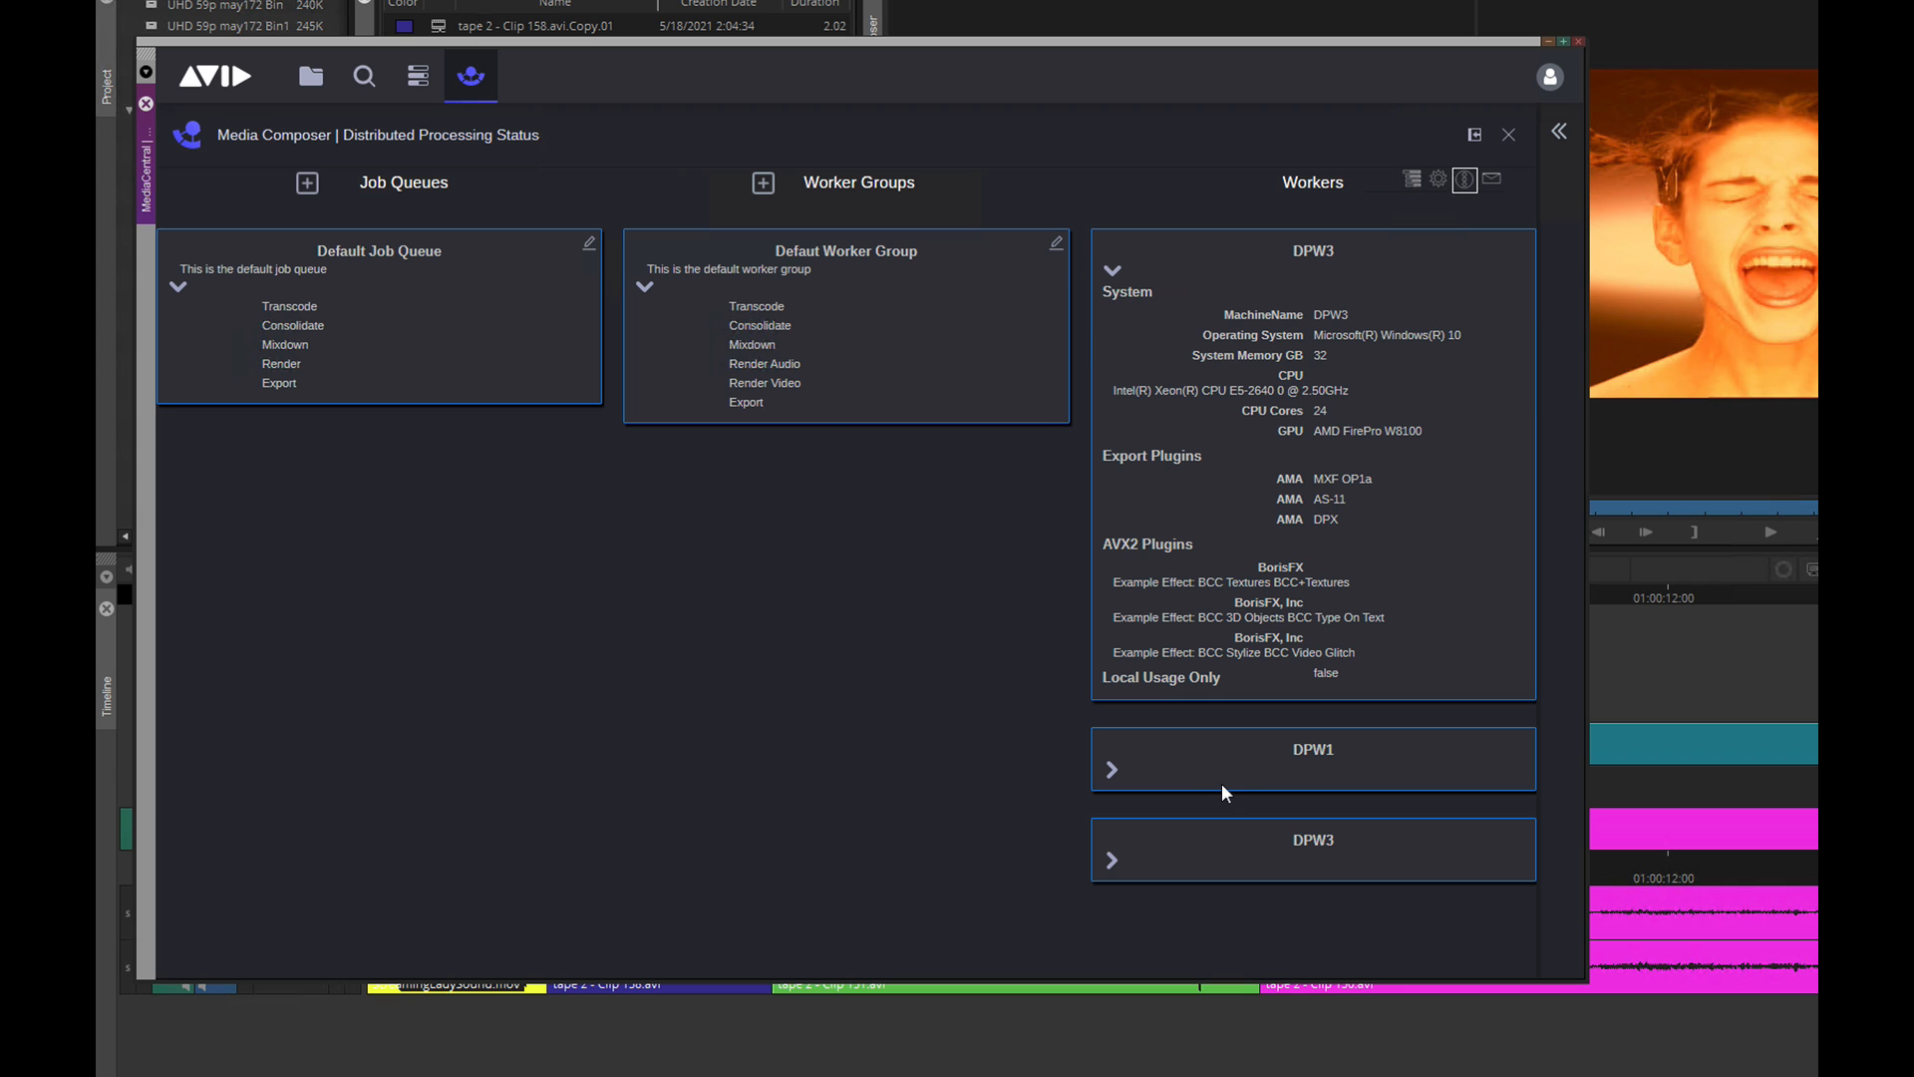
mouse_move(1200, 680)
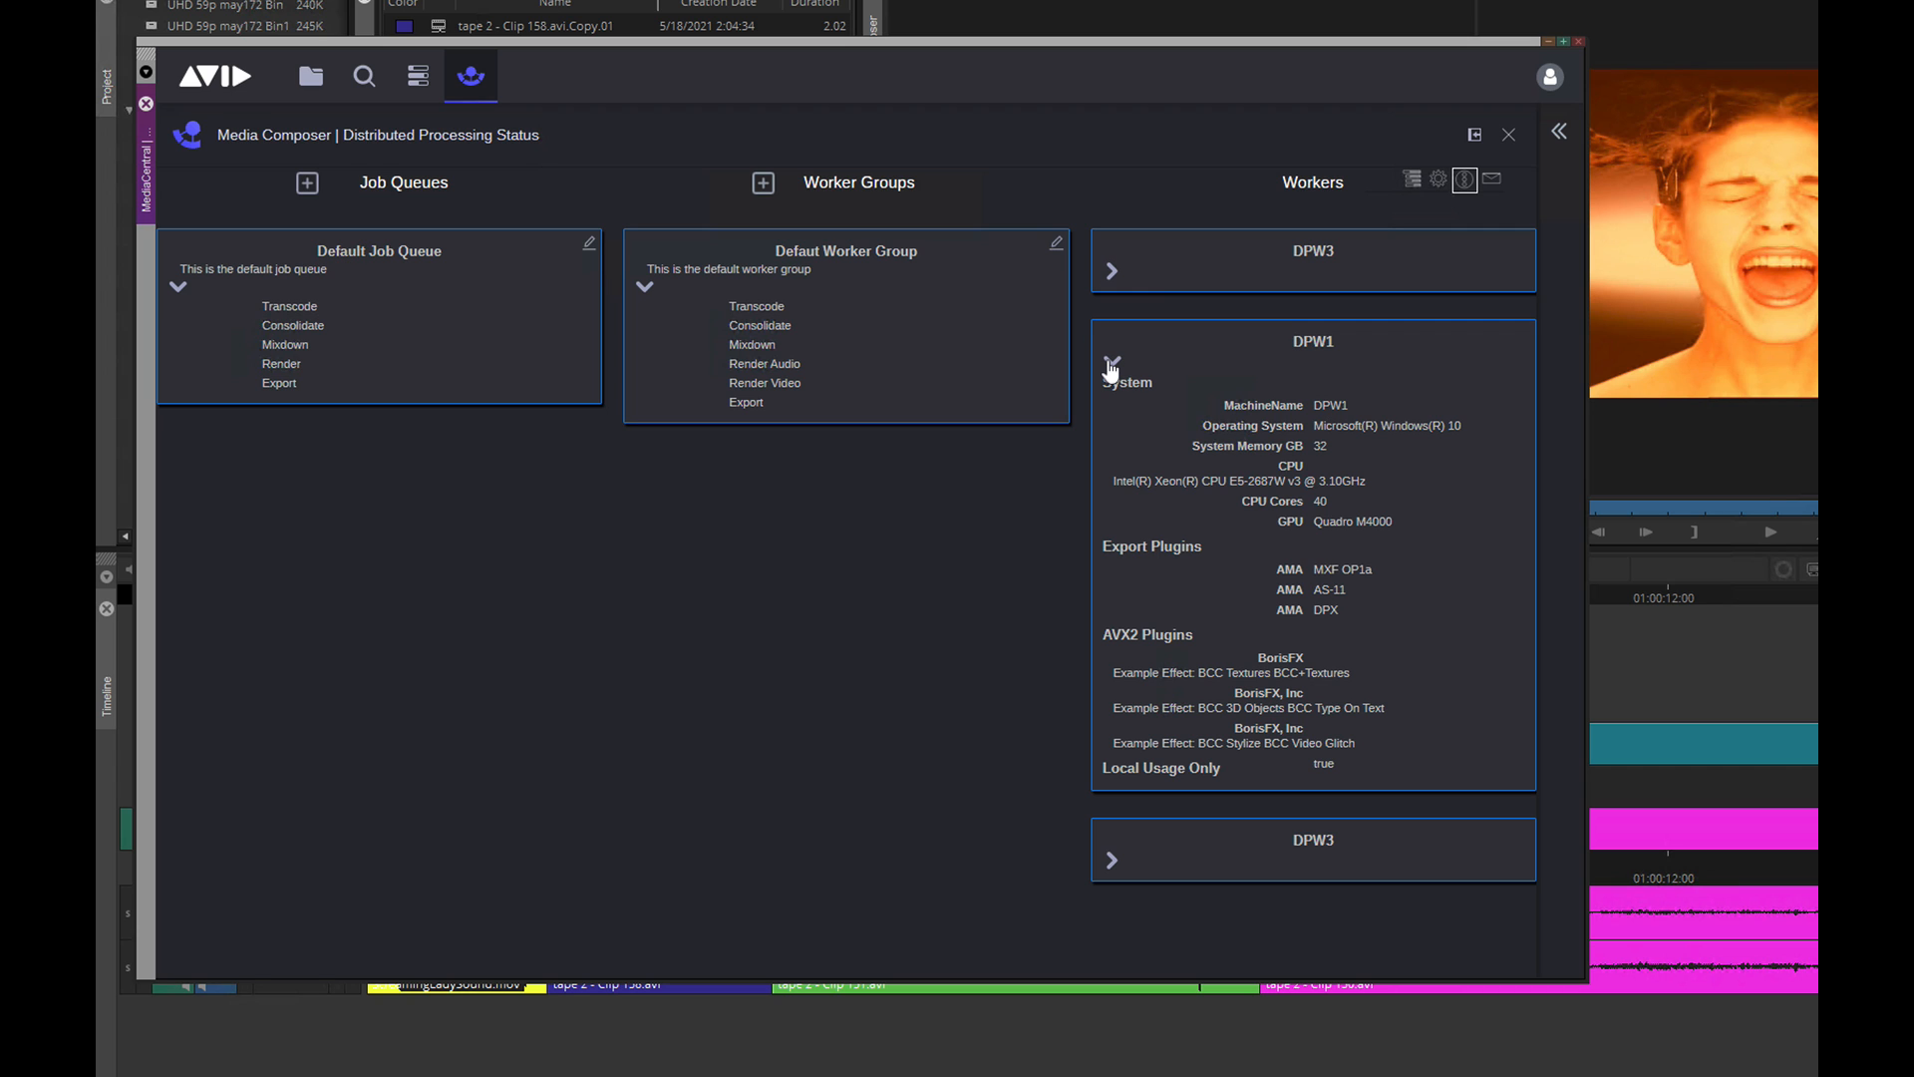
click(1111, 367)
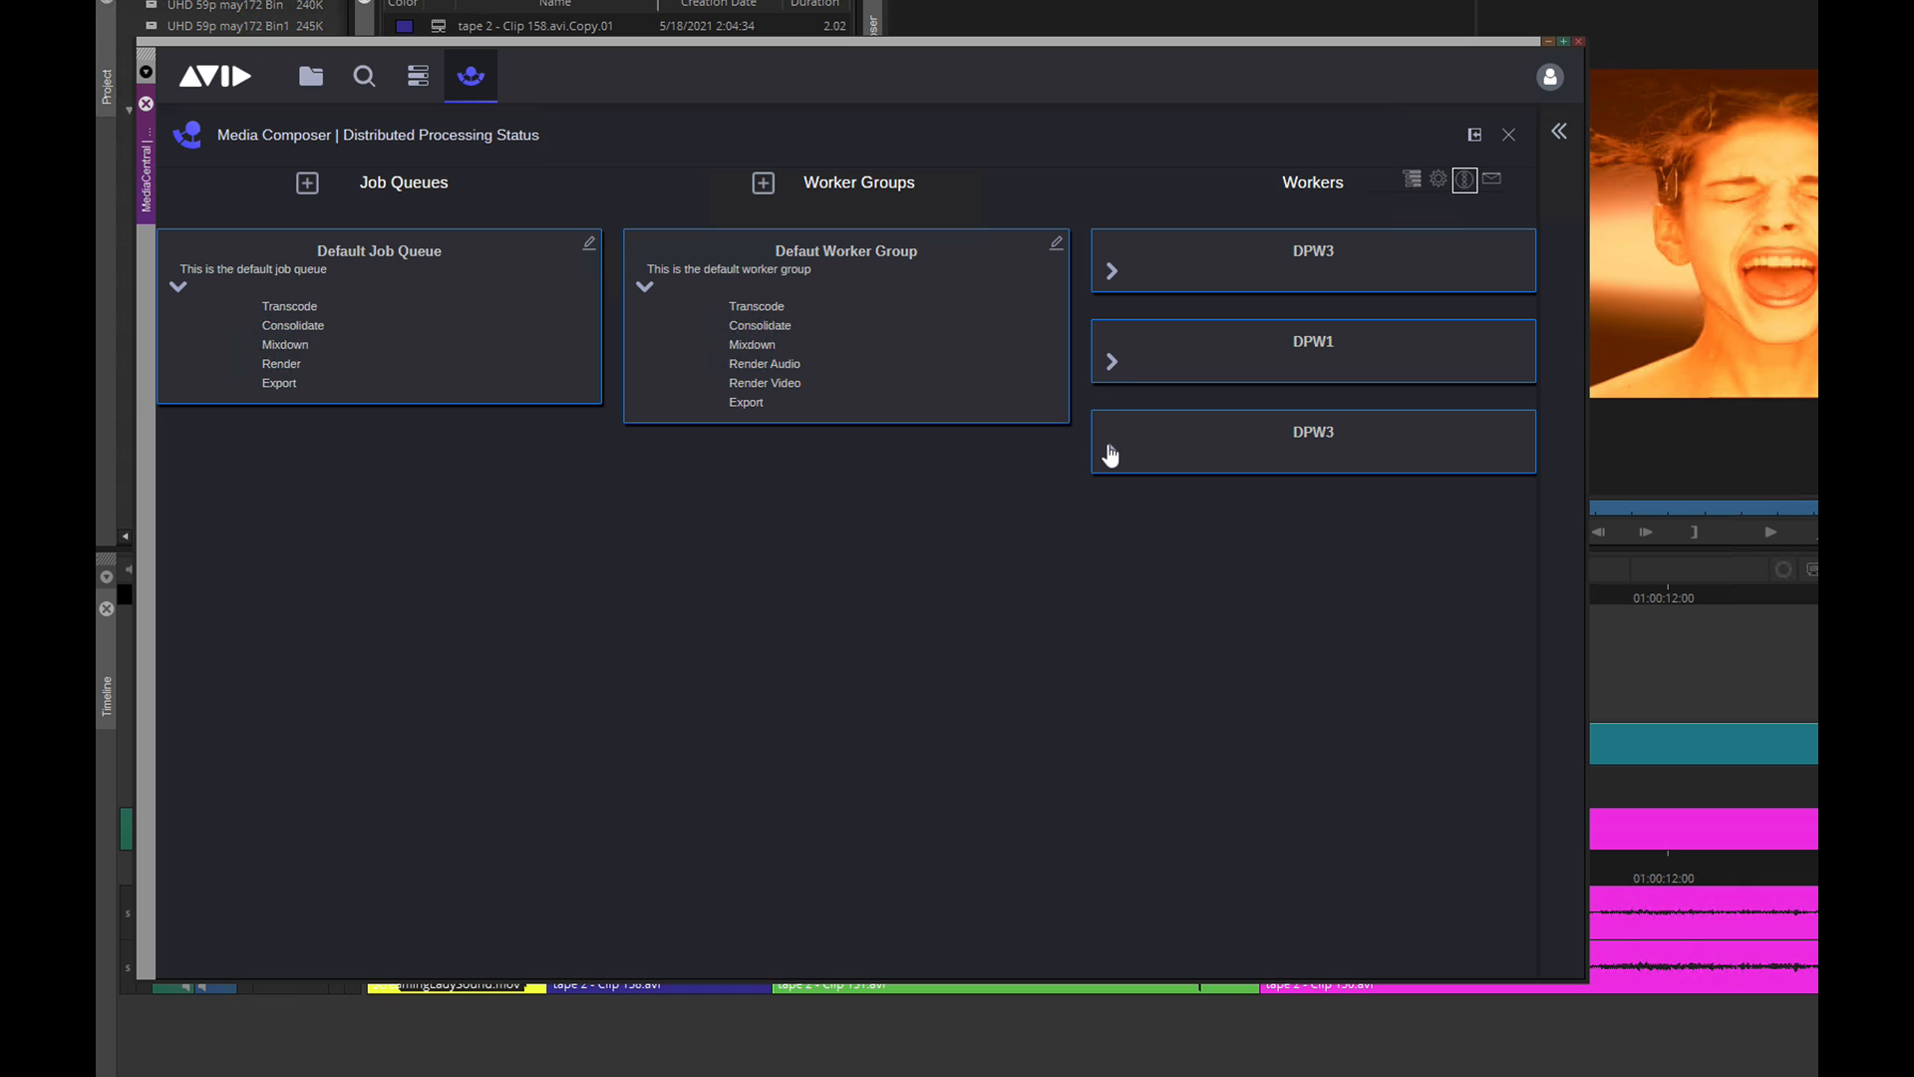
click(1110, 448)
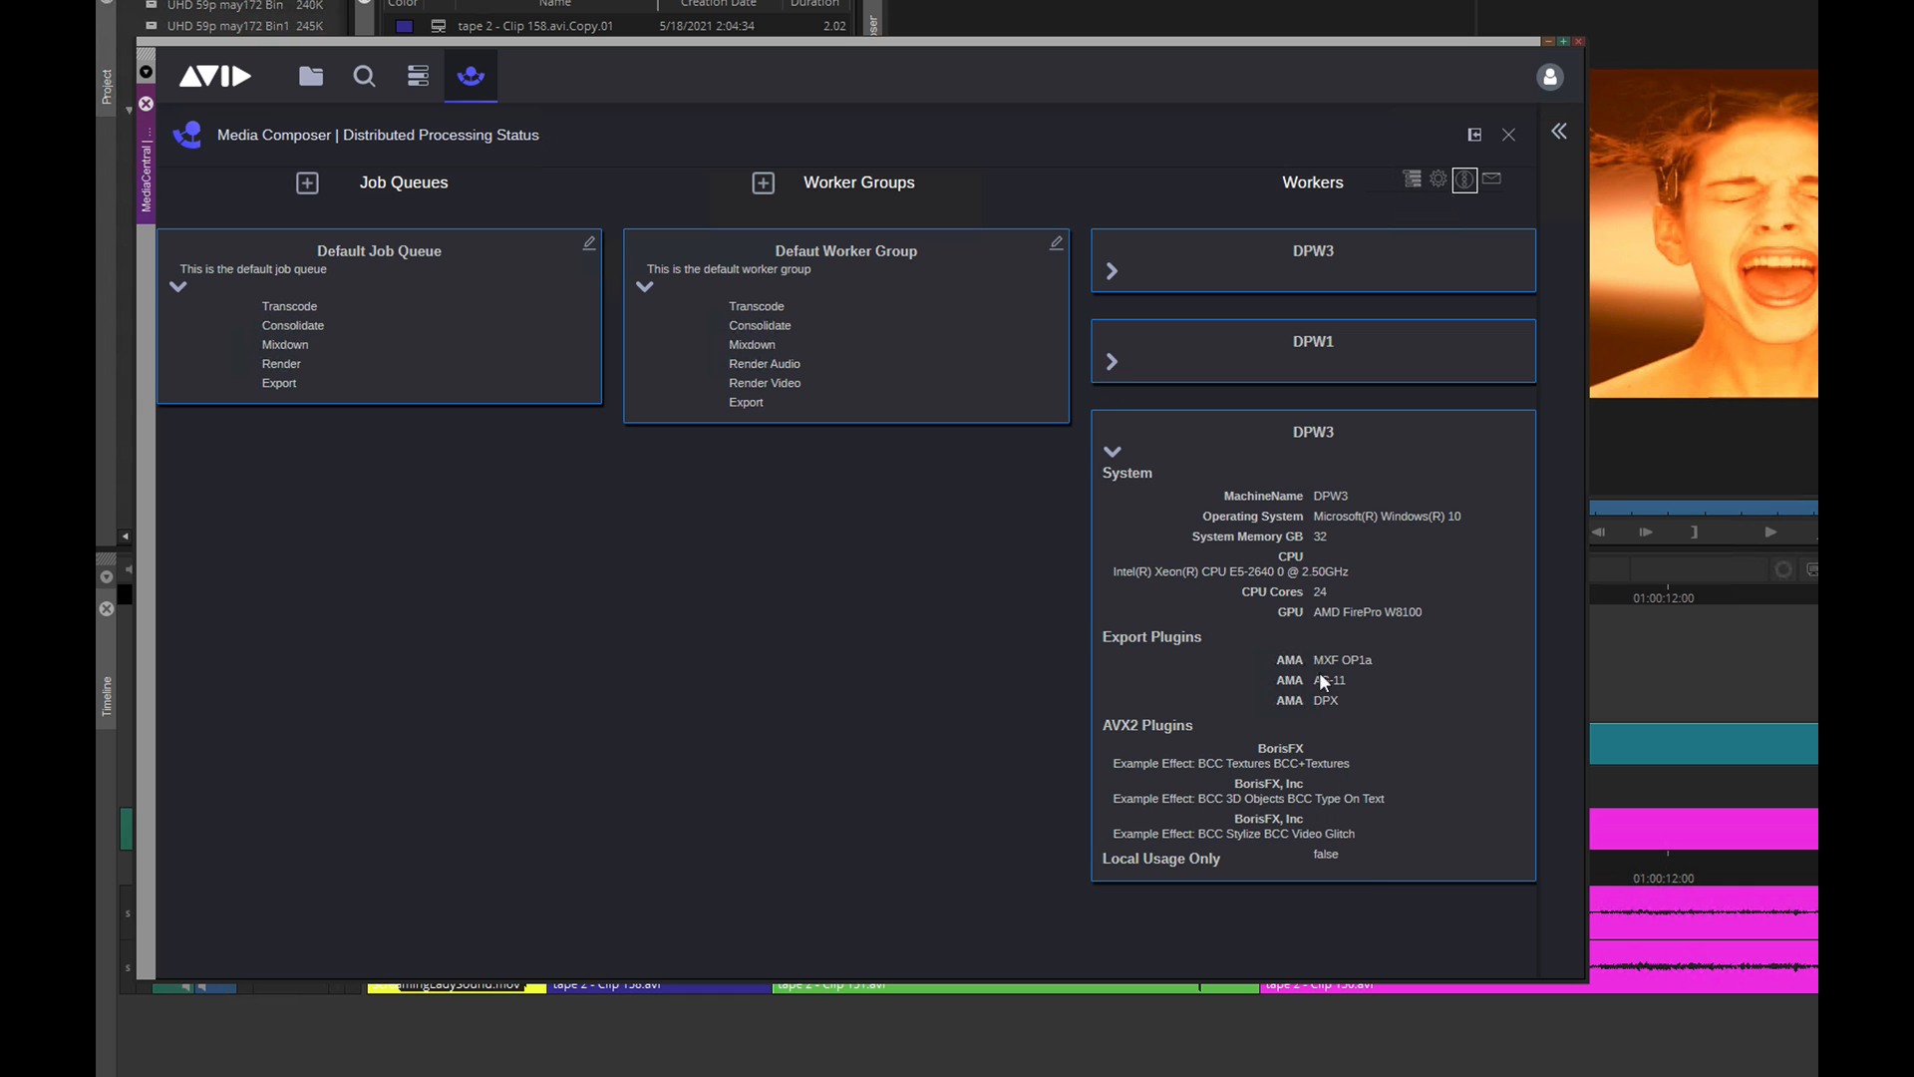
mouse_move(1110, 459)
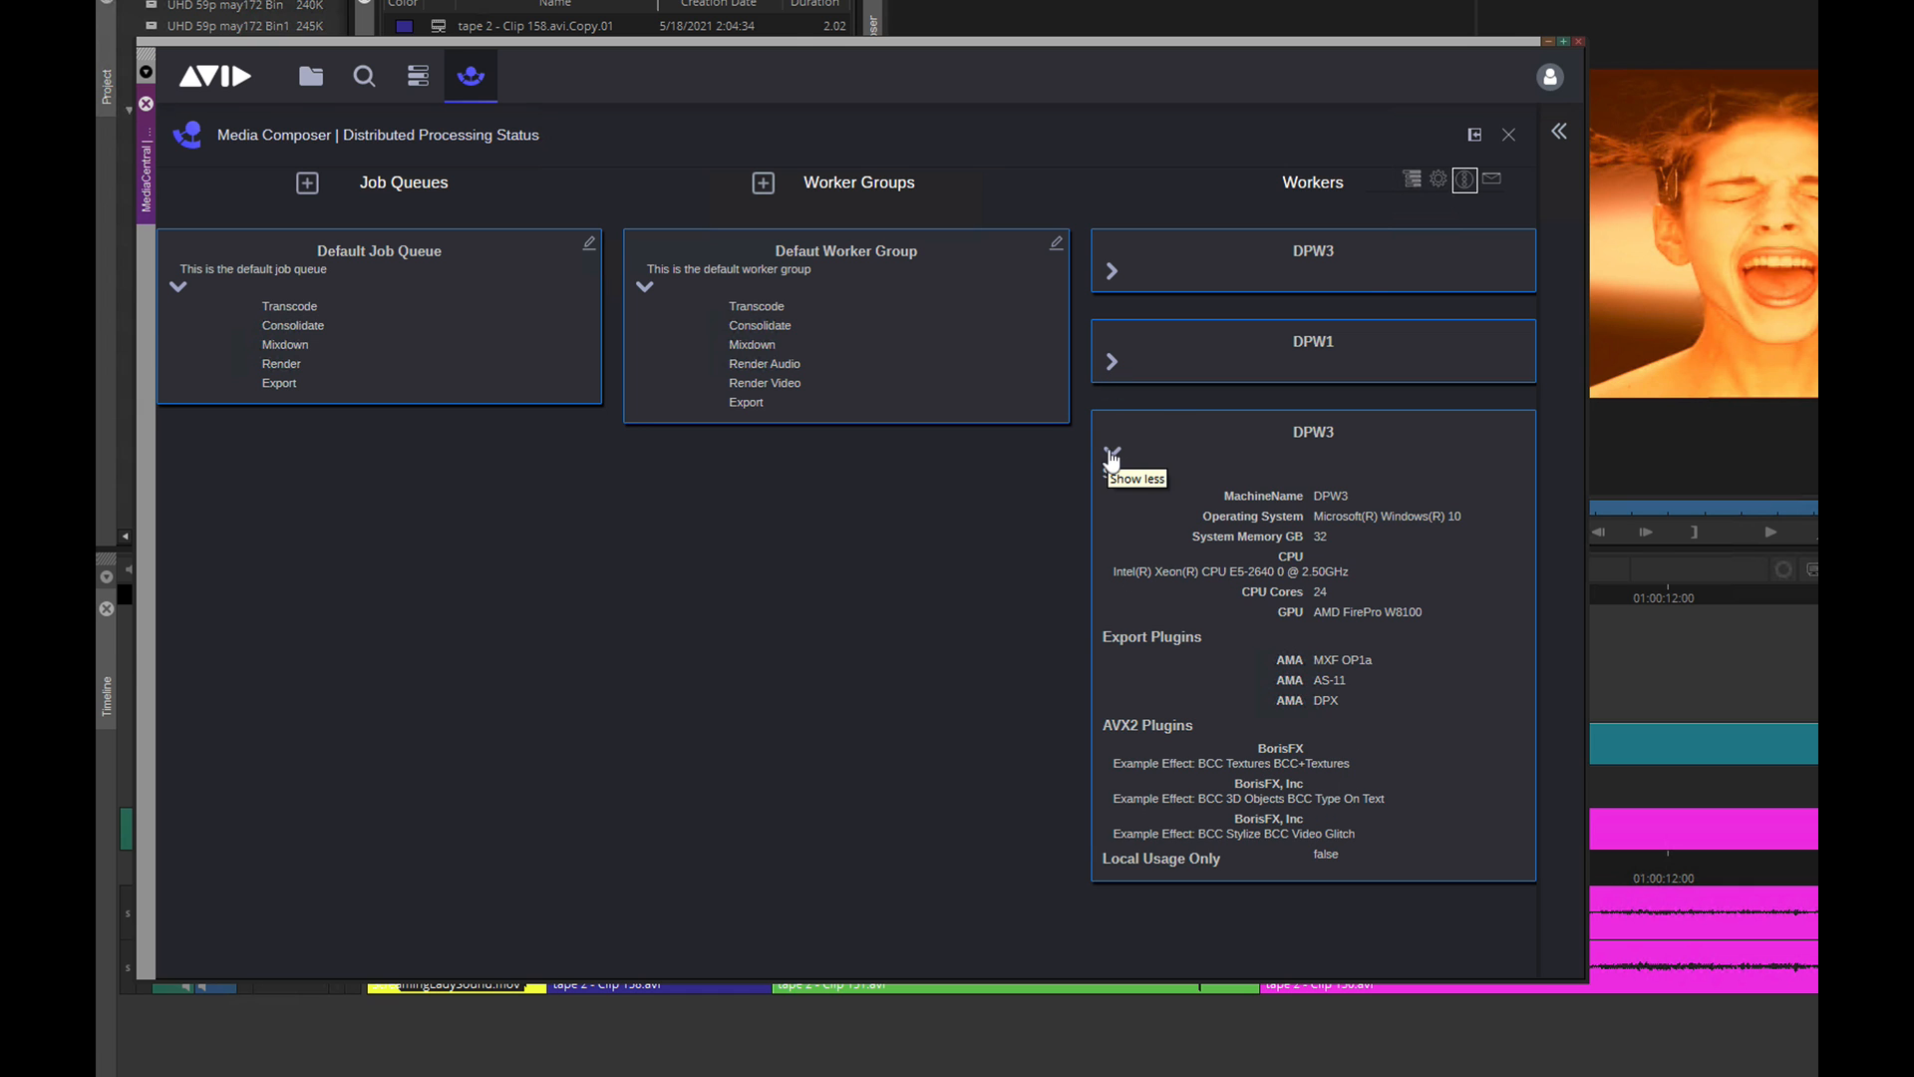
- Collapse and re-expand the DPW3 worker details and Default Job Queue job types while adding the Render Worker Group
click(1110, 454)
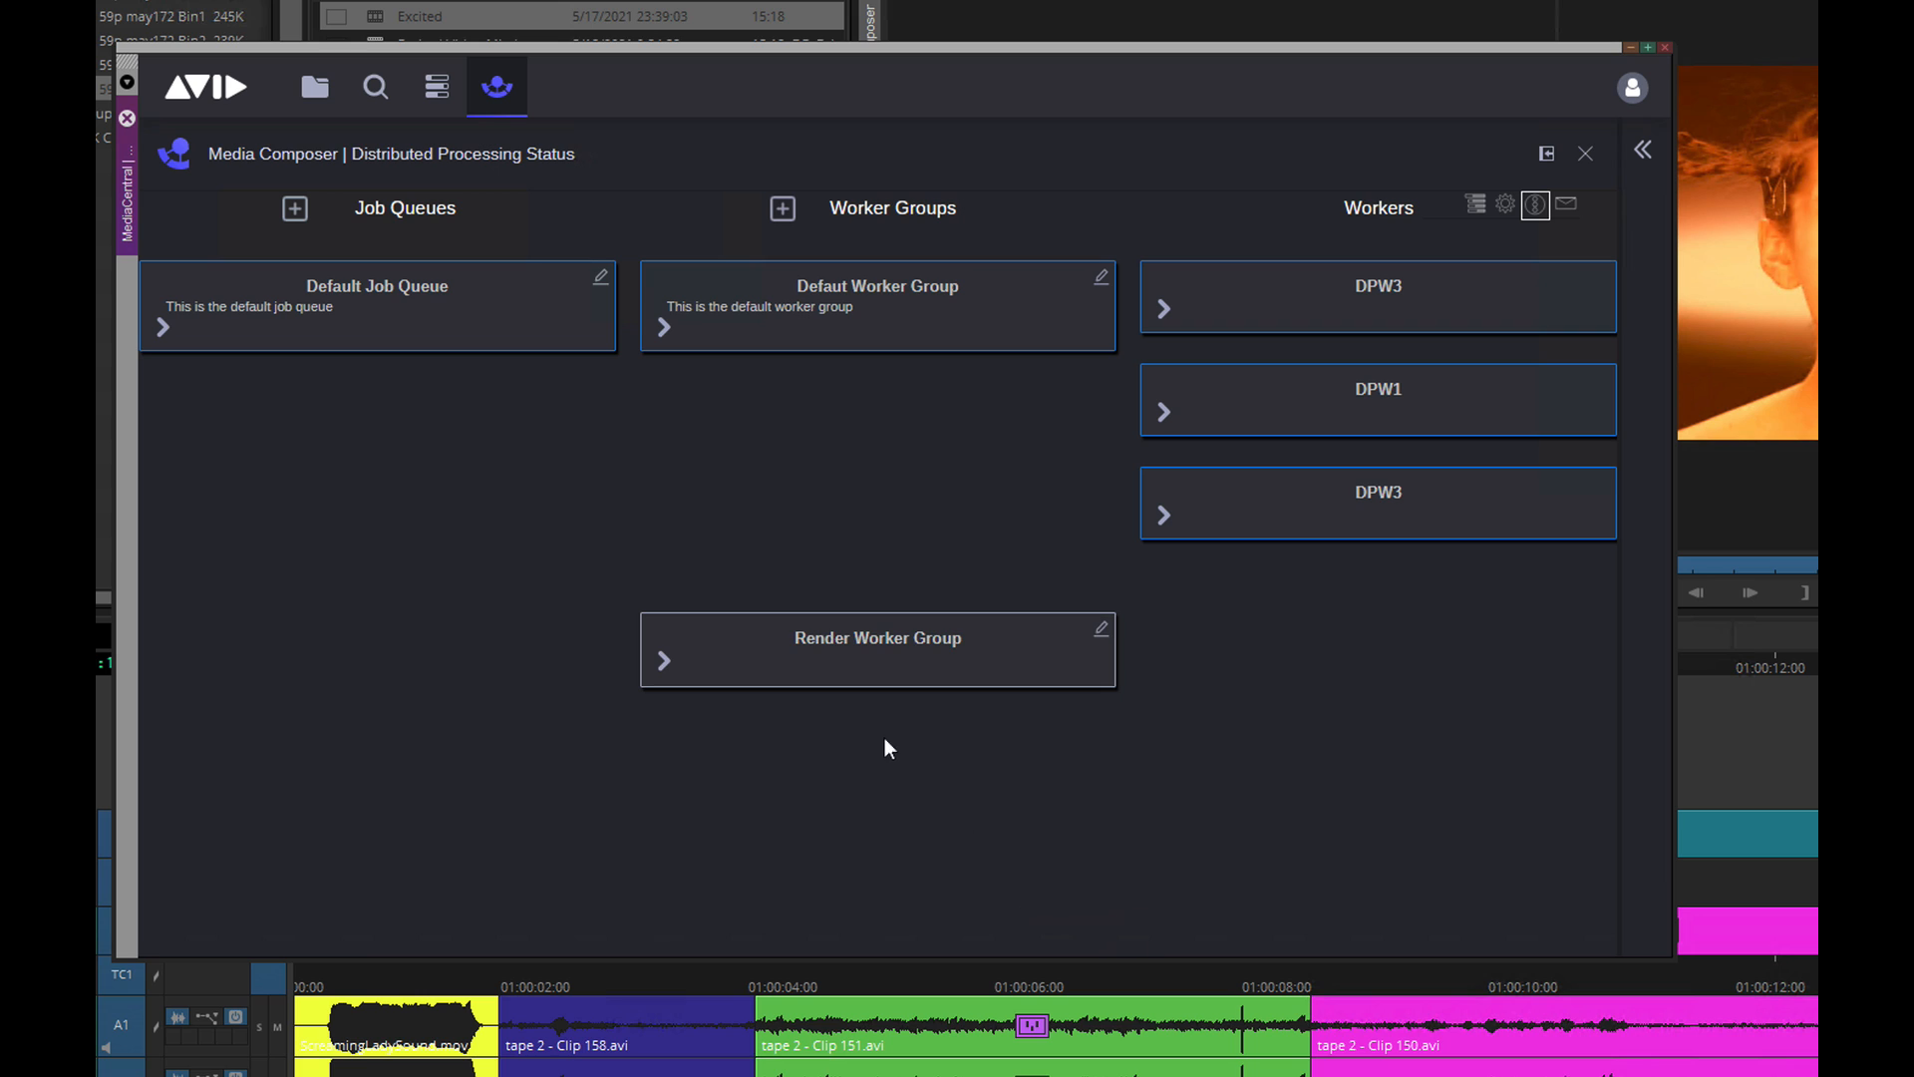
click(1162, 307)
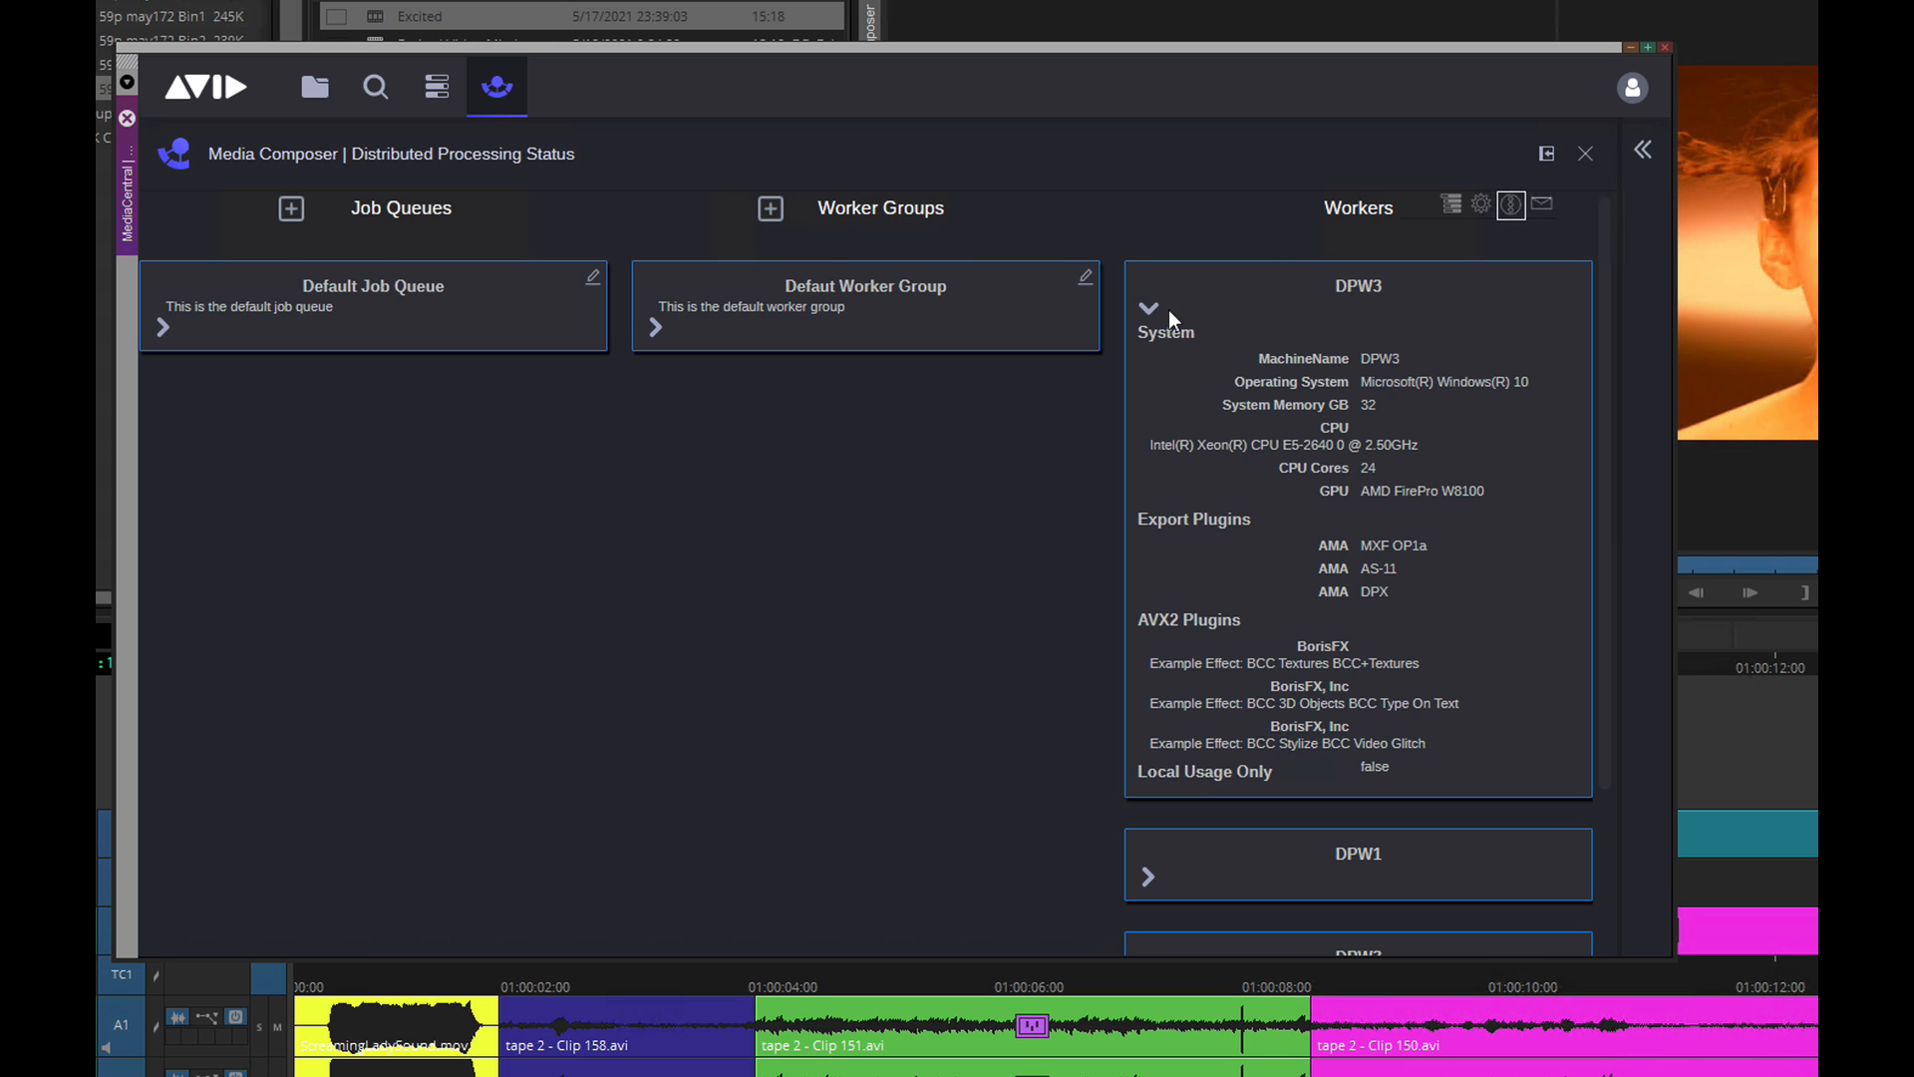
mouse_move(1382, 669)
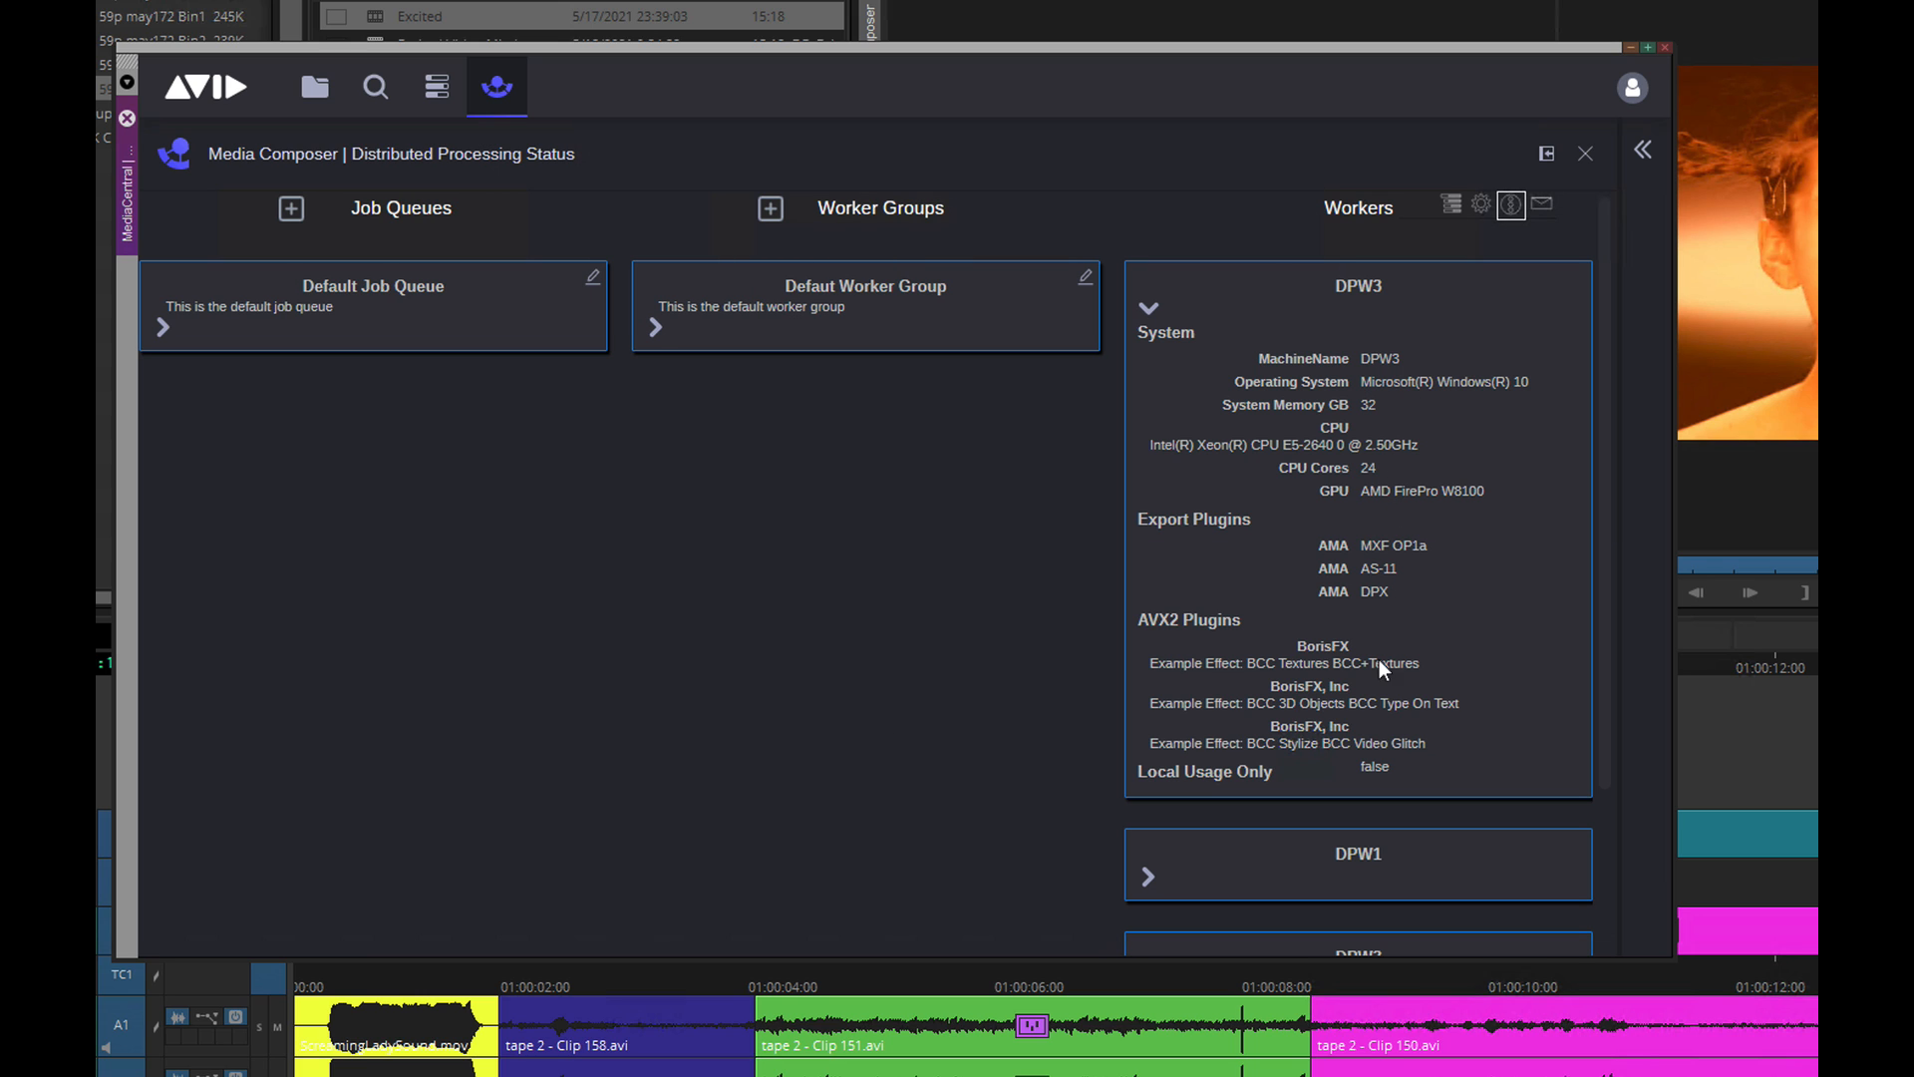
click(1145, 307)
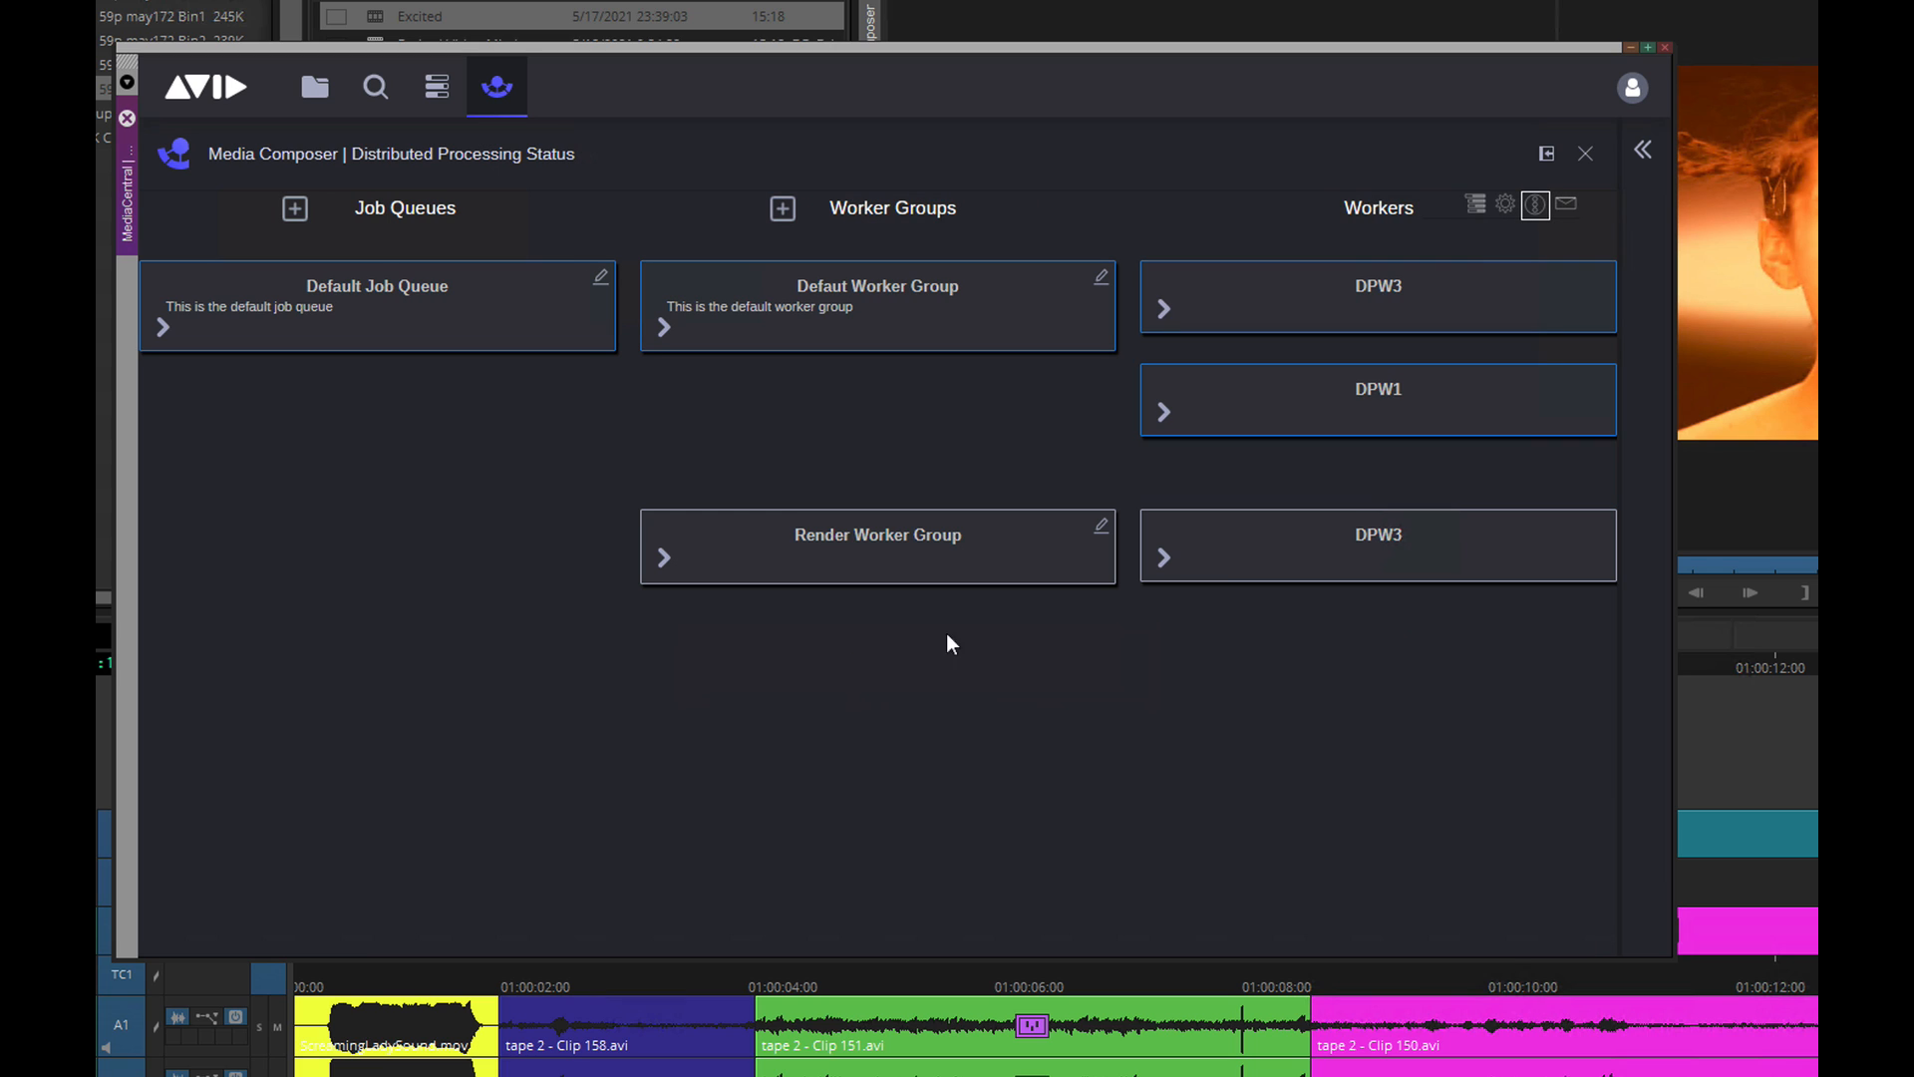
mouse_move(835, 538)
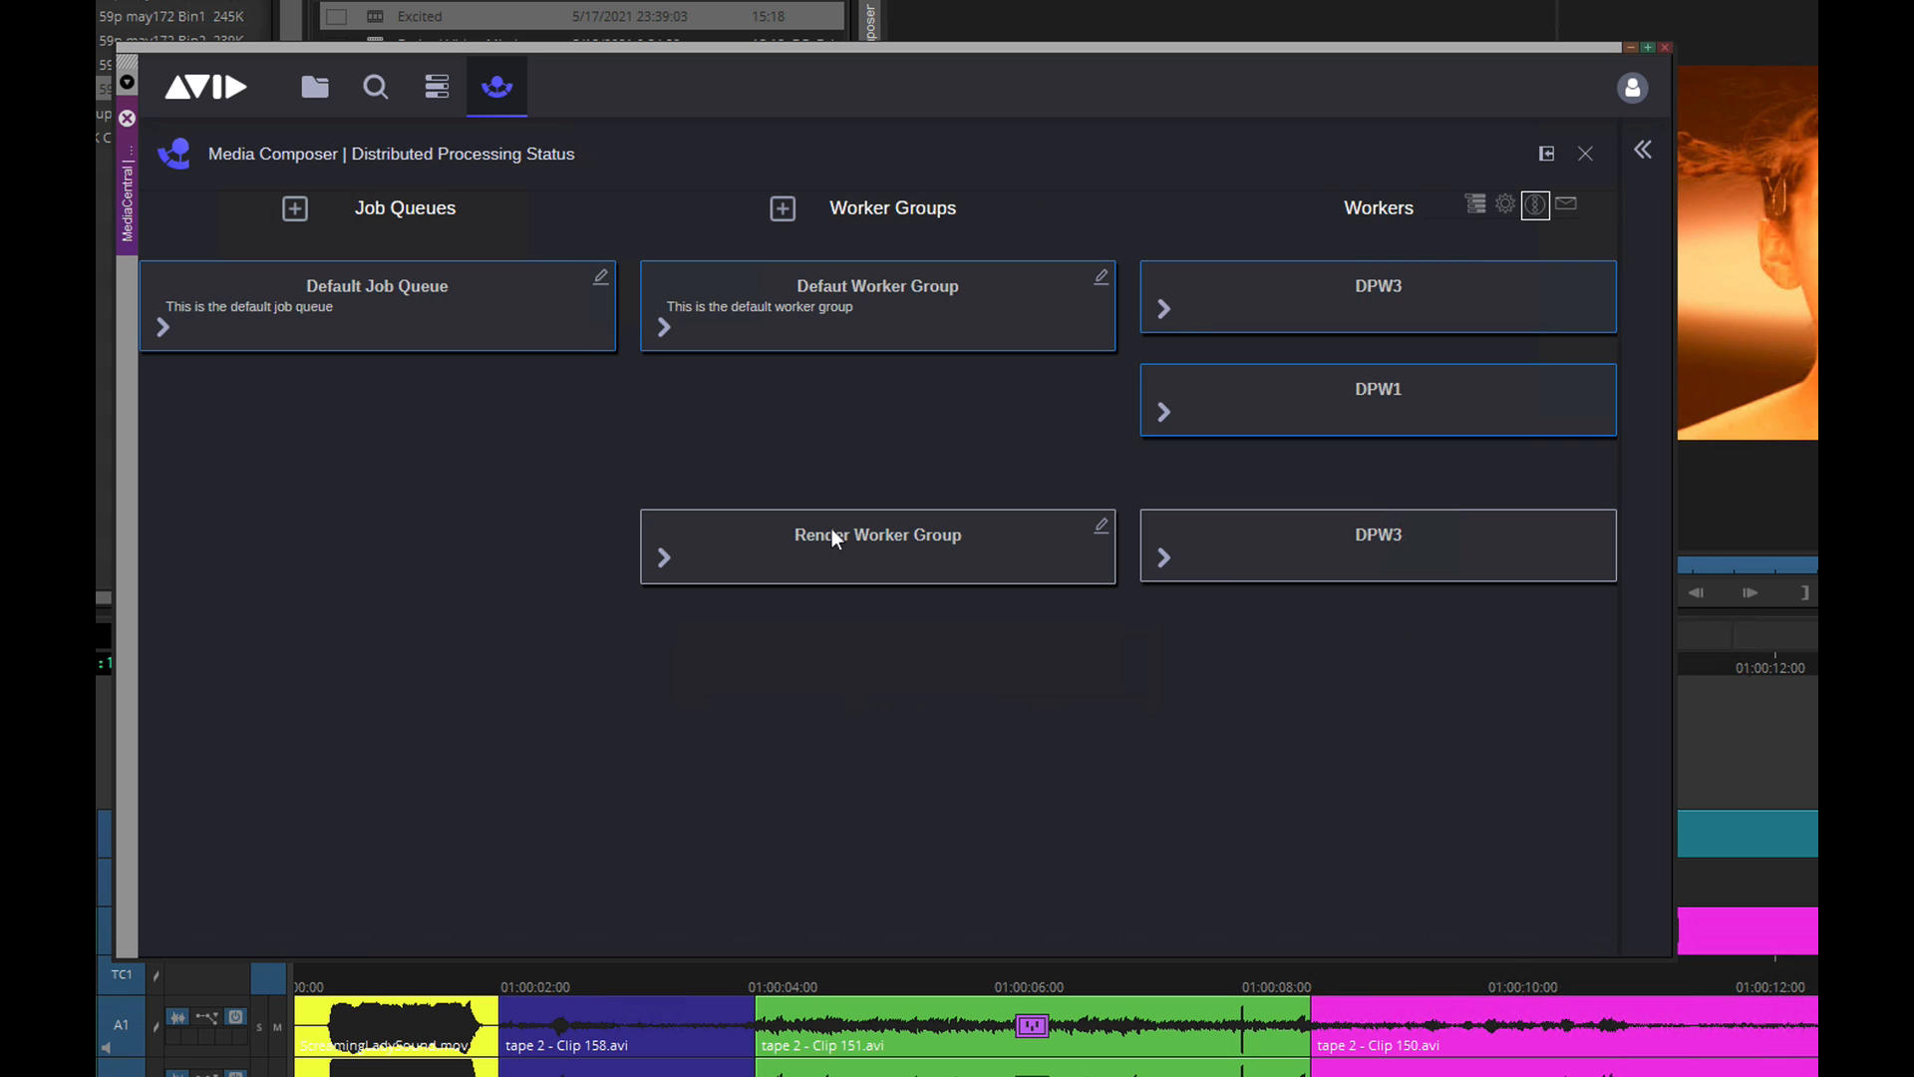
click(162, 325)
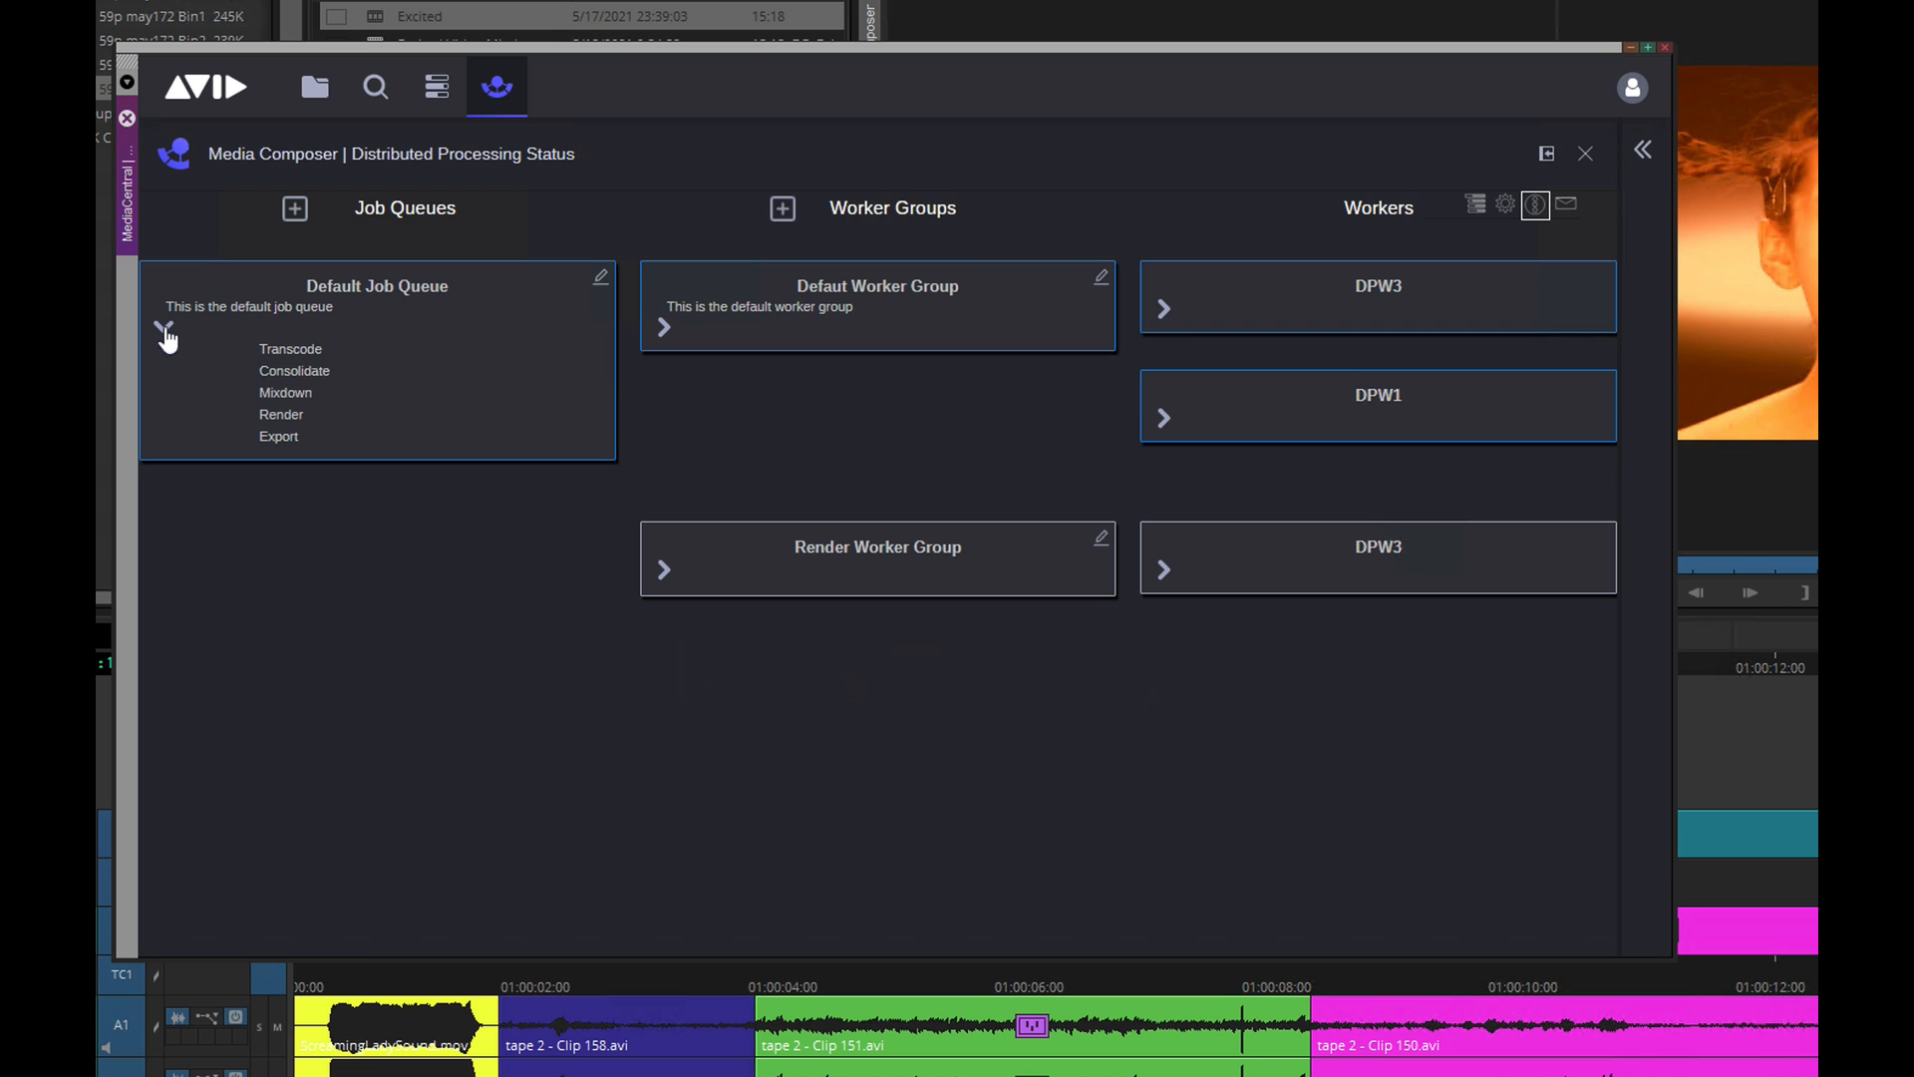
click(161, 333)
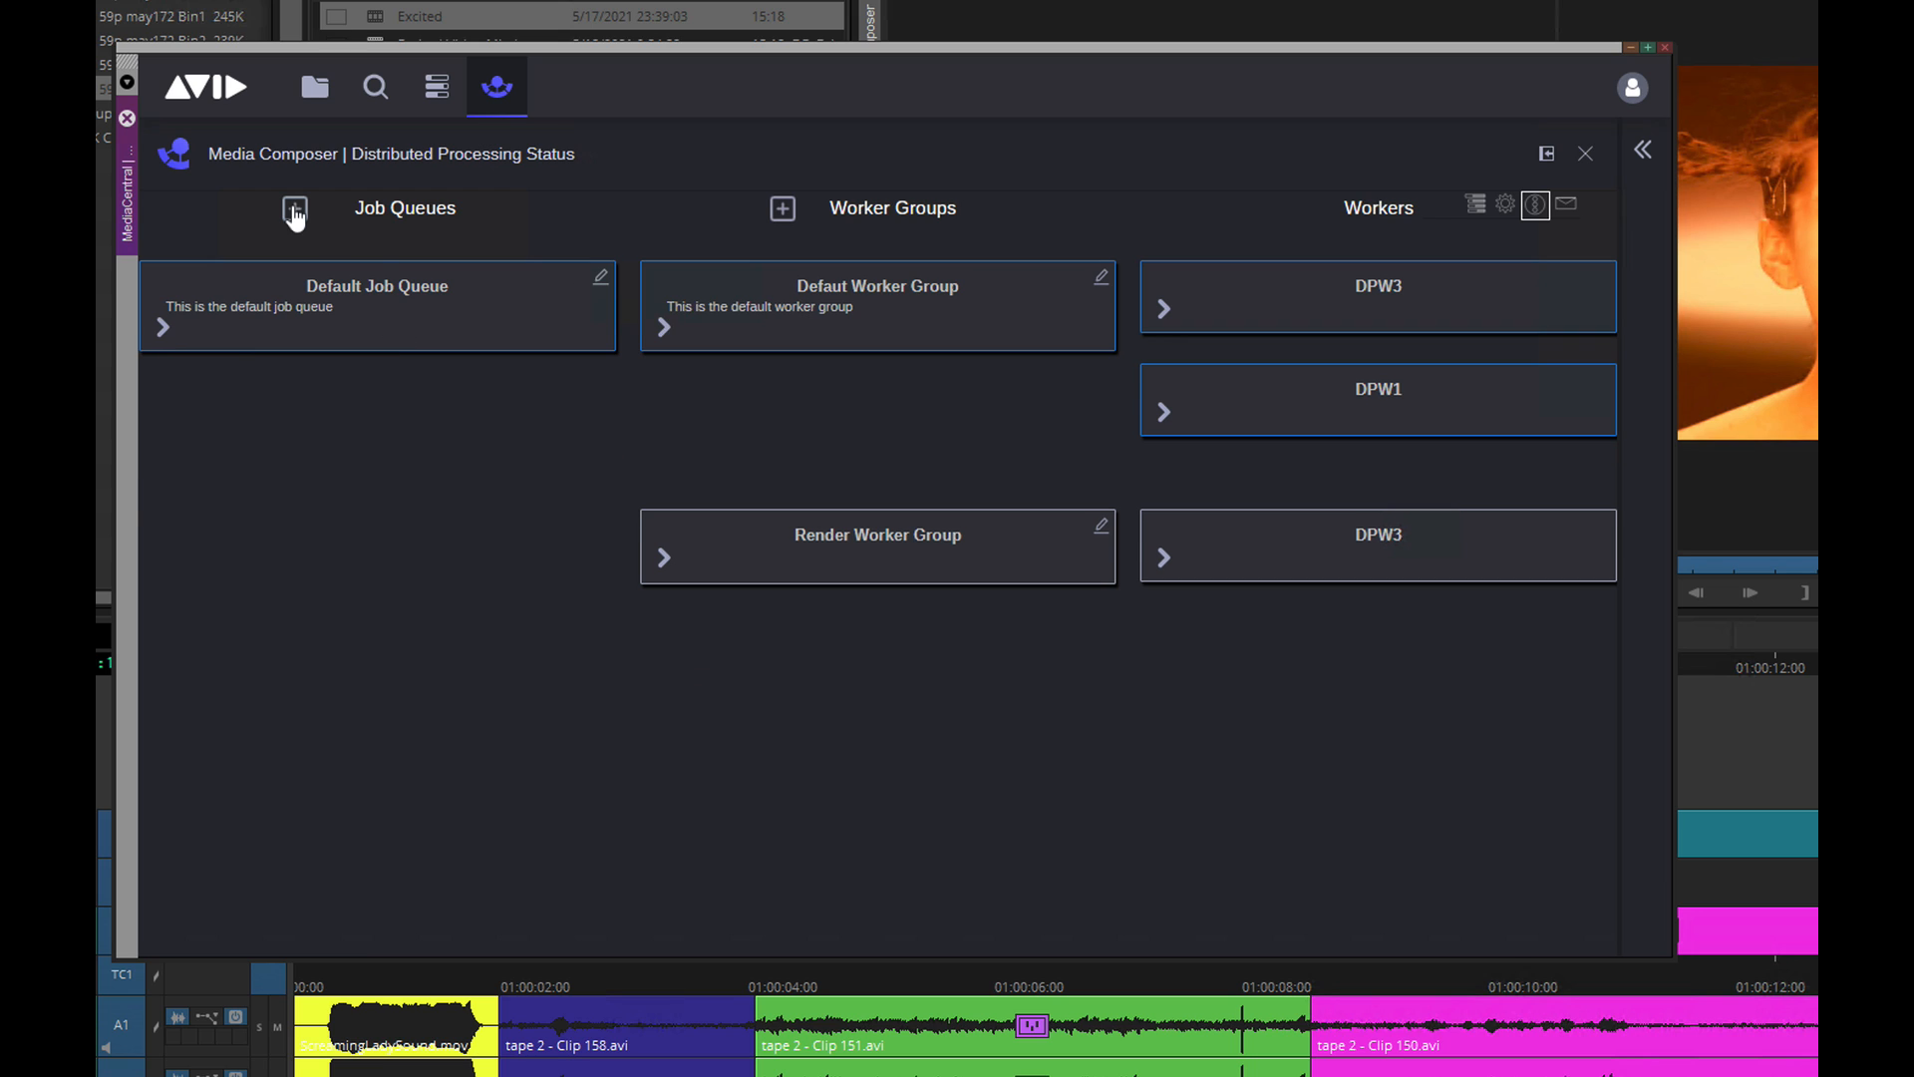
- Create a new job queue named Render Job Queue restricted to Render jobs and save it
click(293, 210)
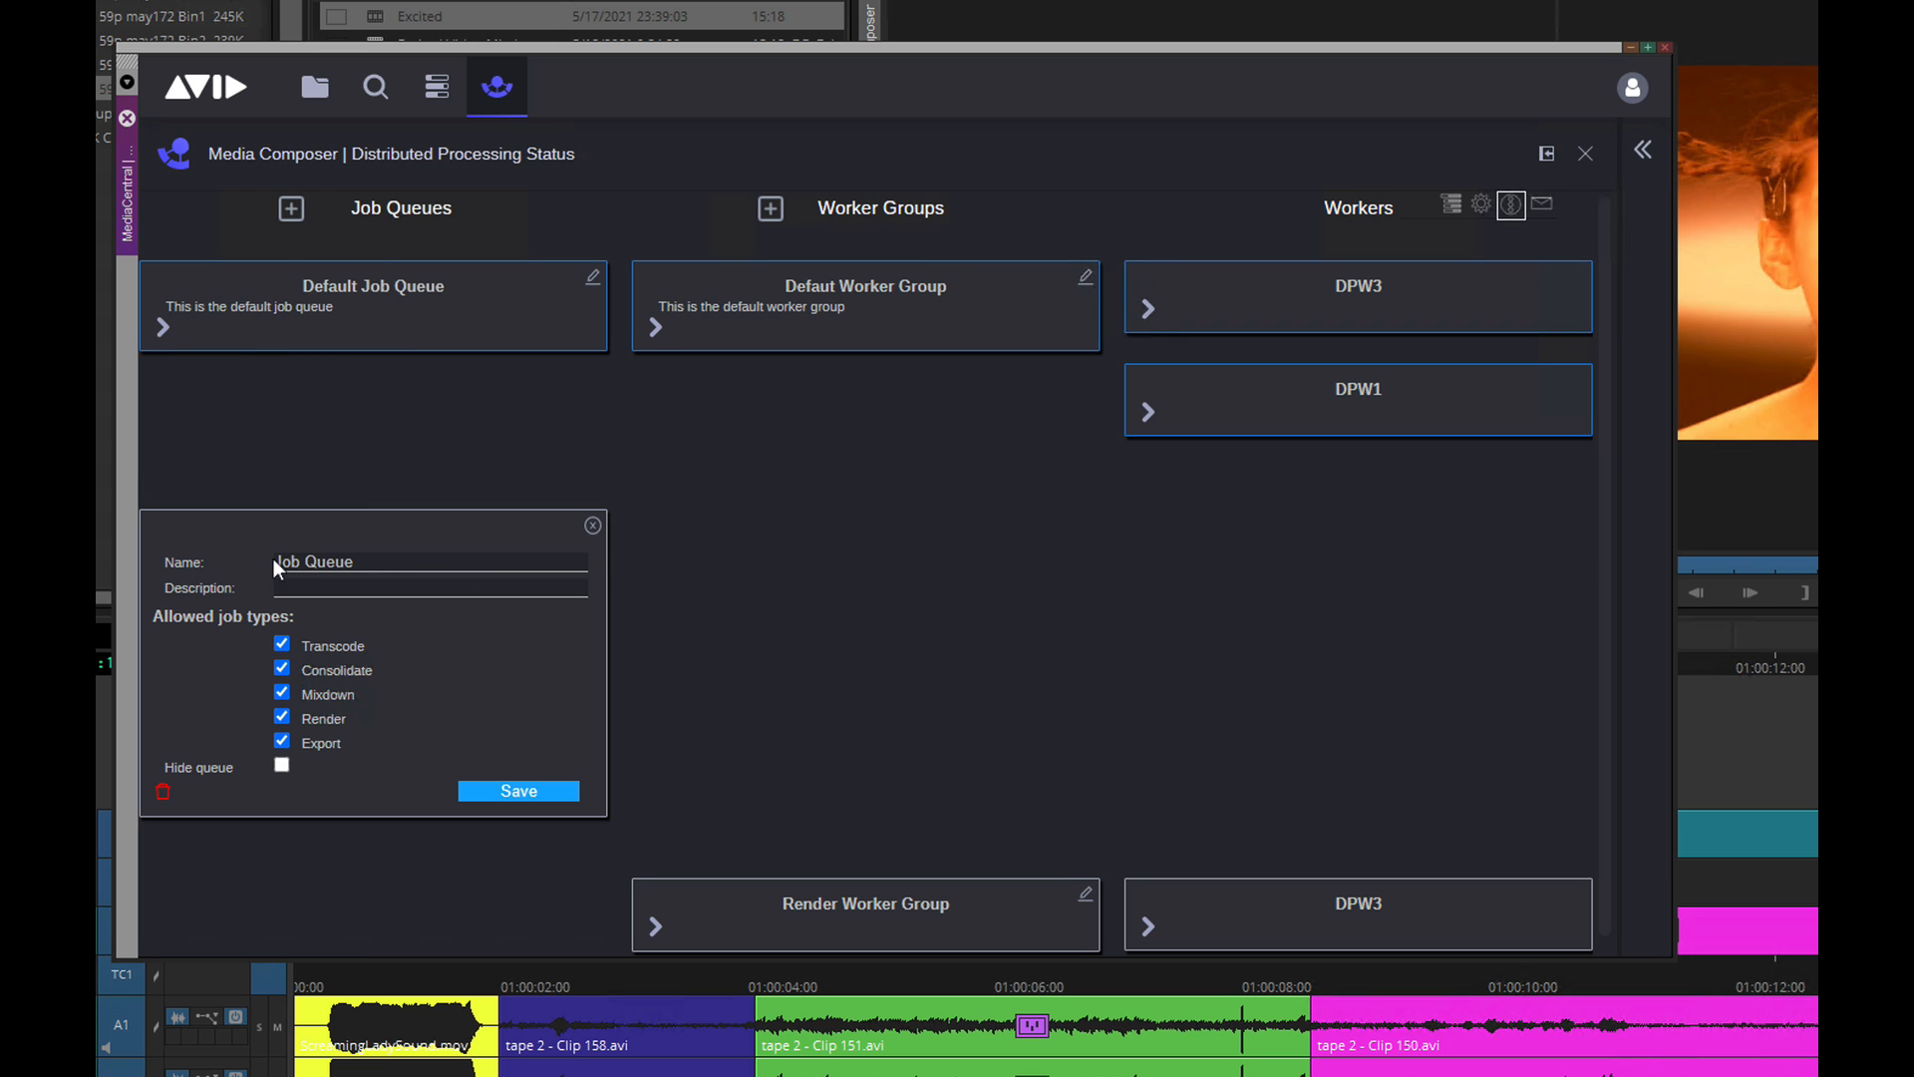
text(Rend)
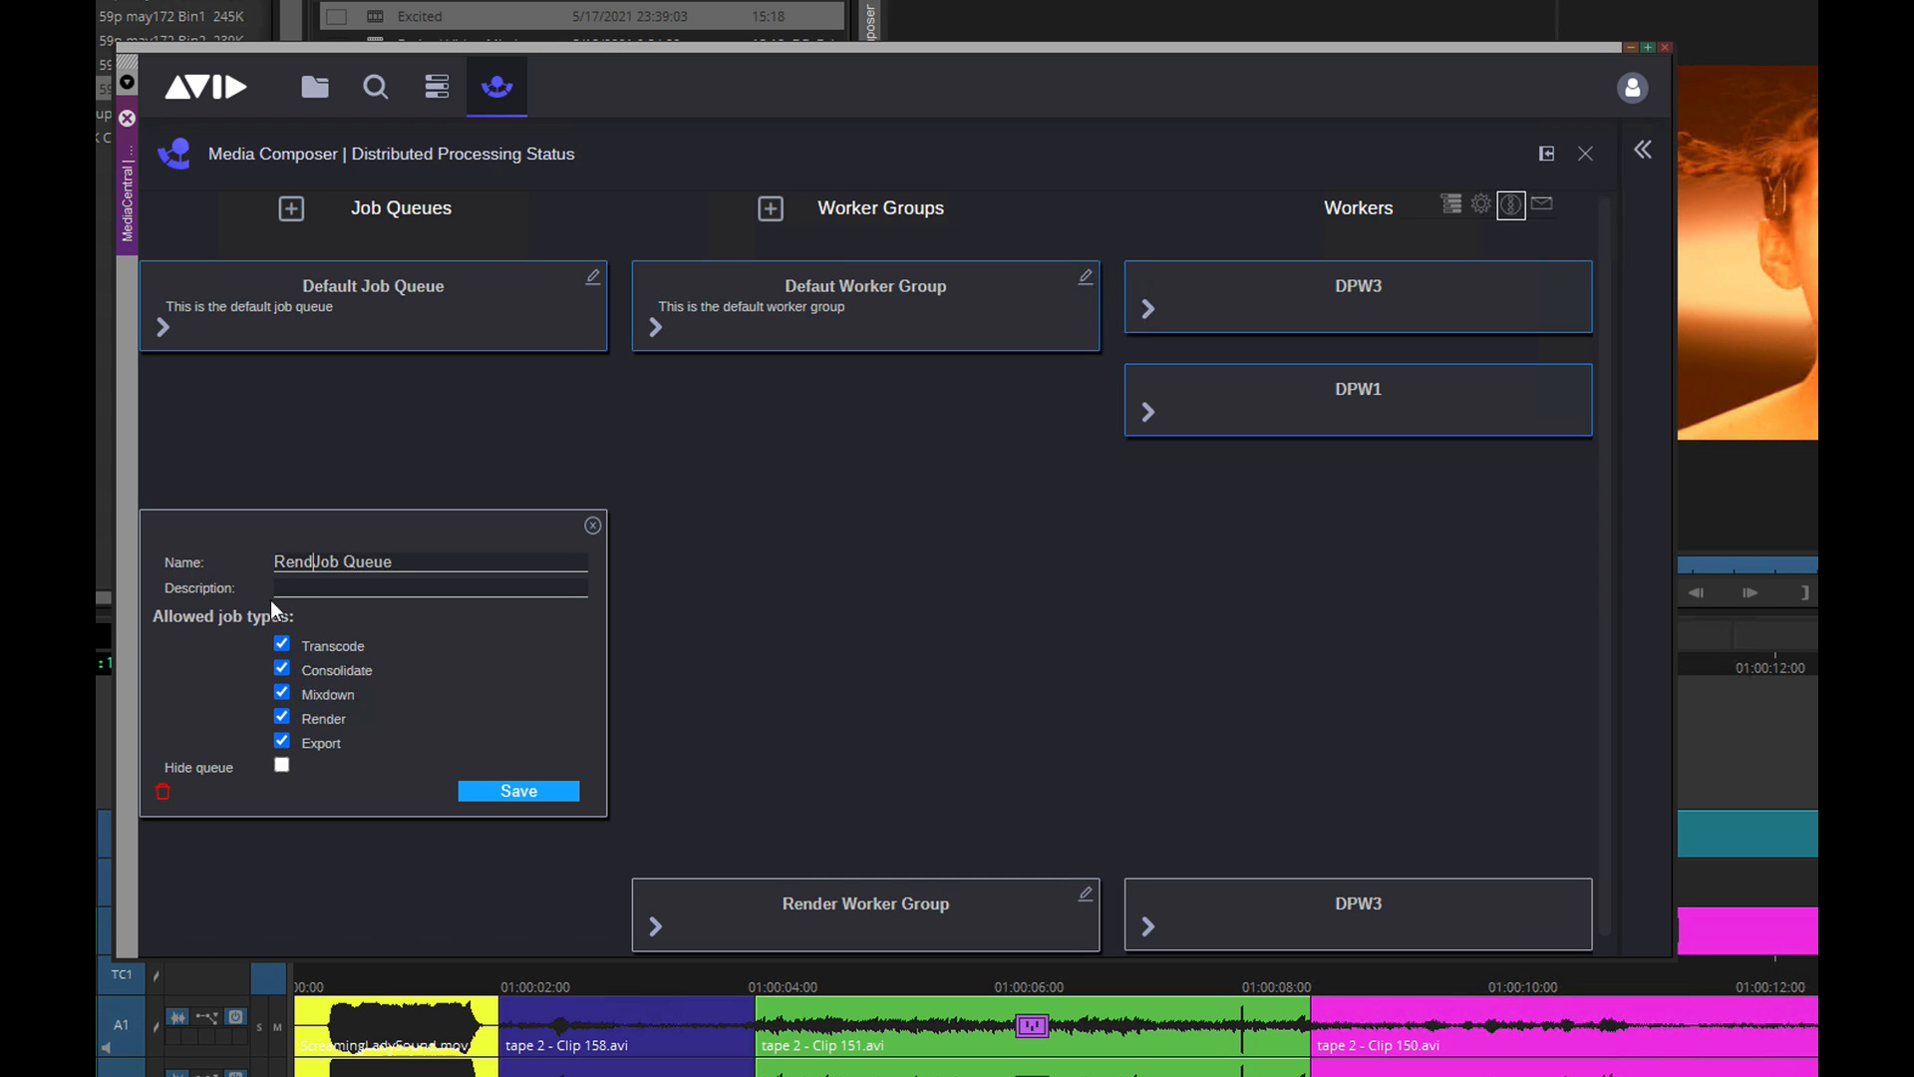
click(281, 644)
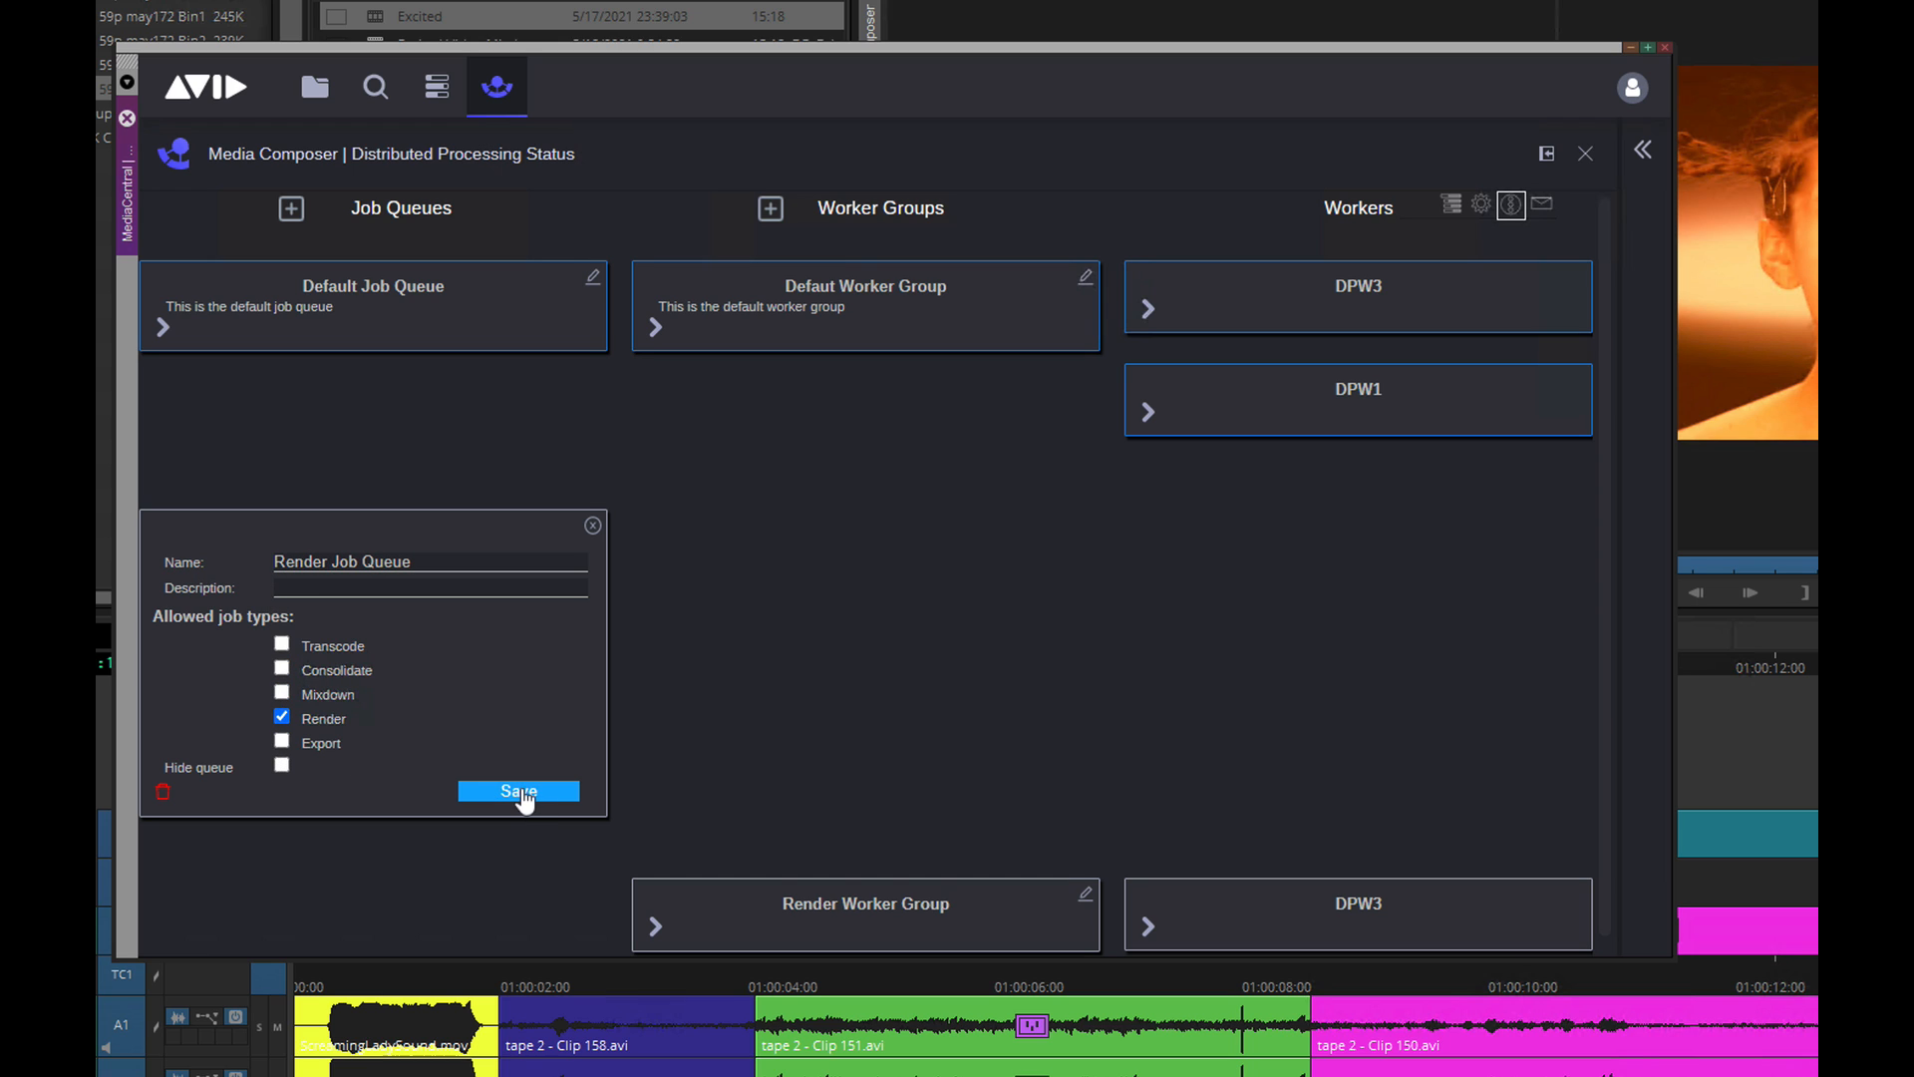
click(519, 791)
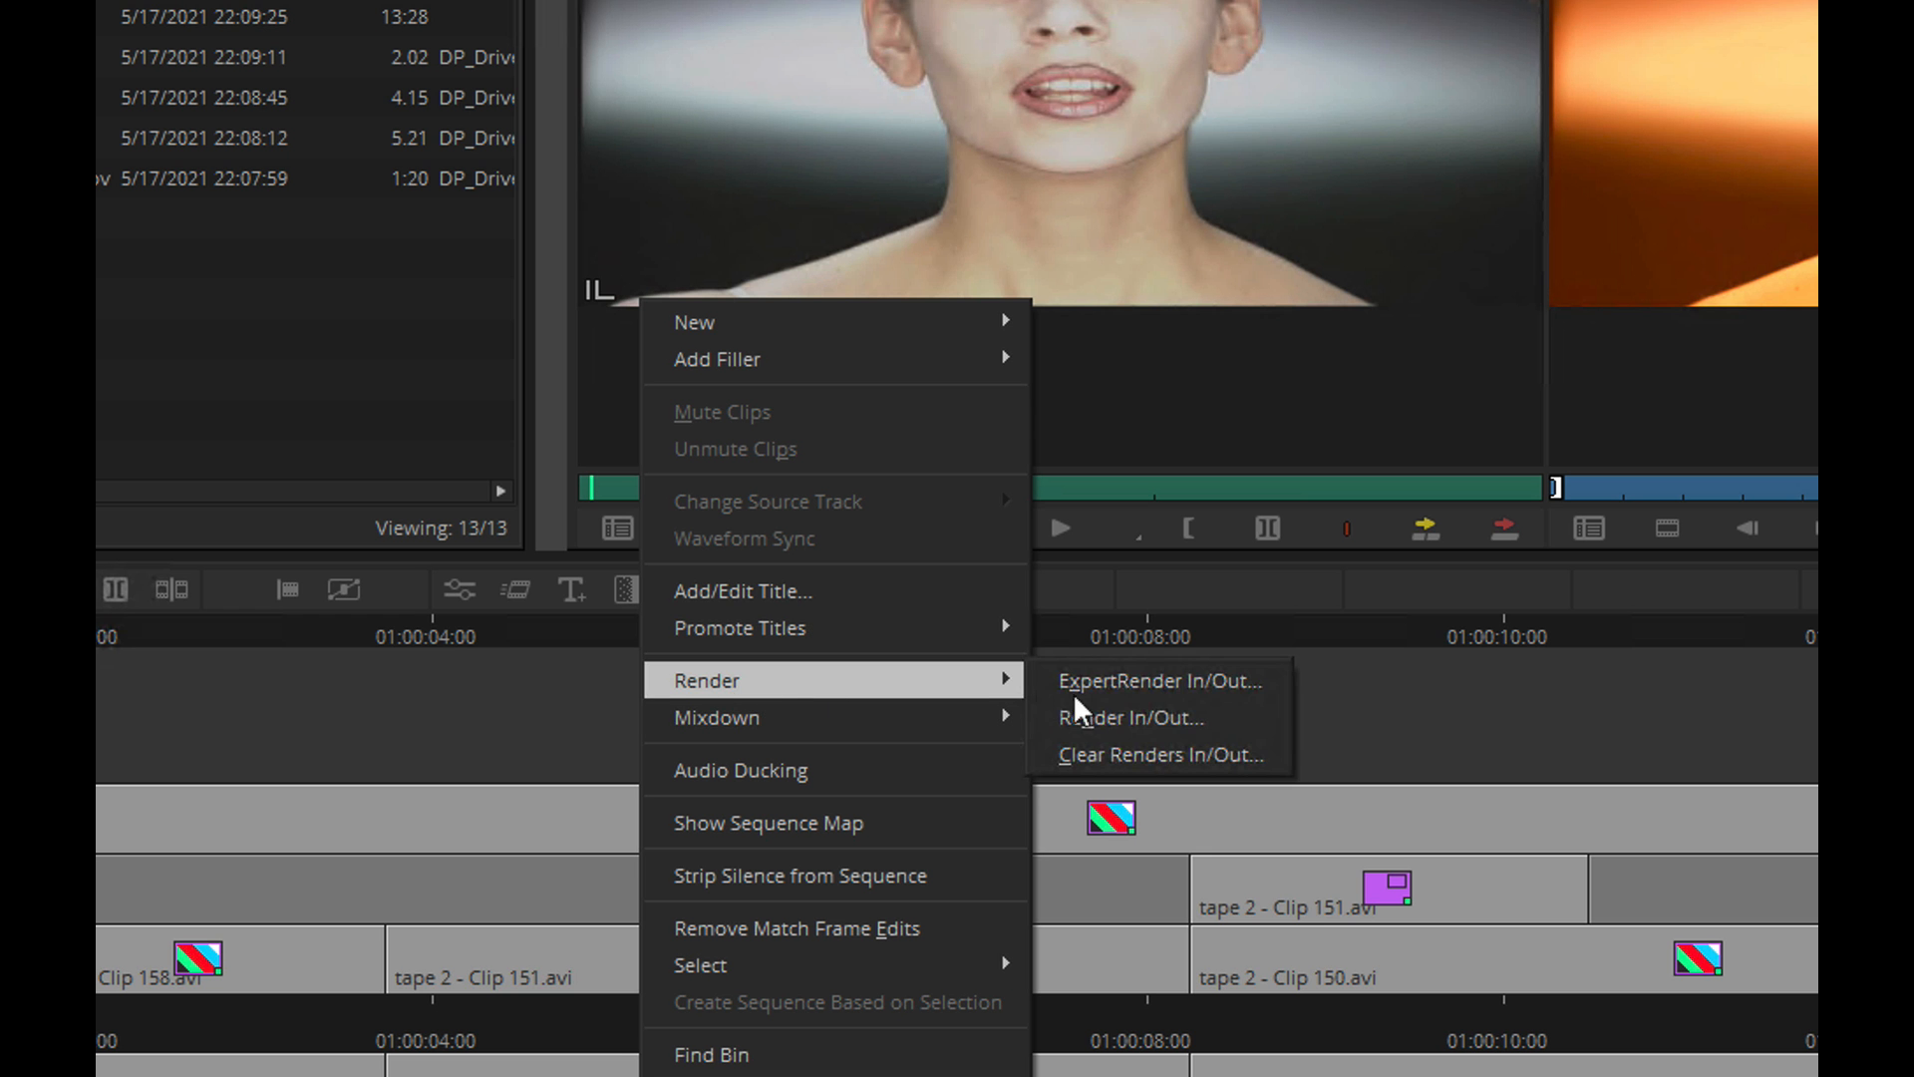
- Render the sequence's In/Out range as a distributed job from the timeline context menu
click(1128, 718)
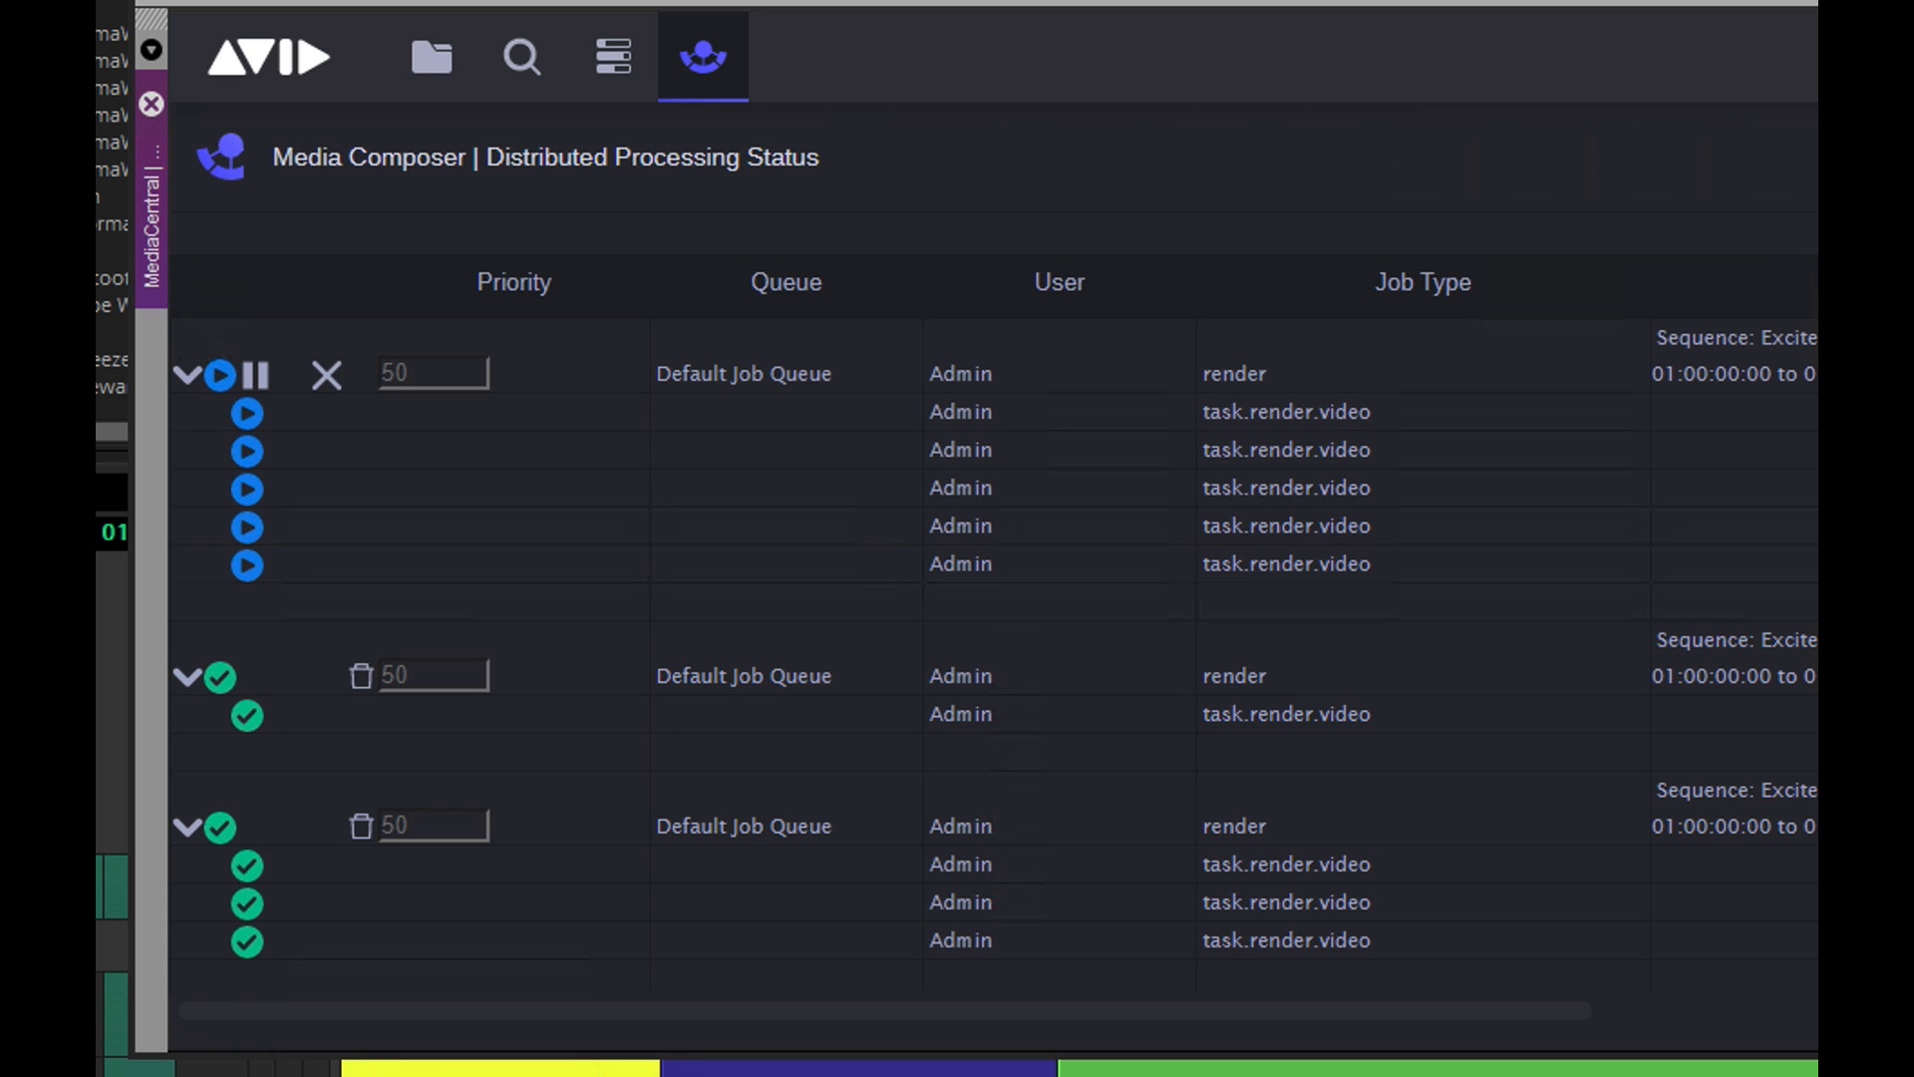
scroll(right, 3)
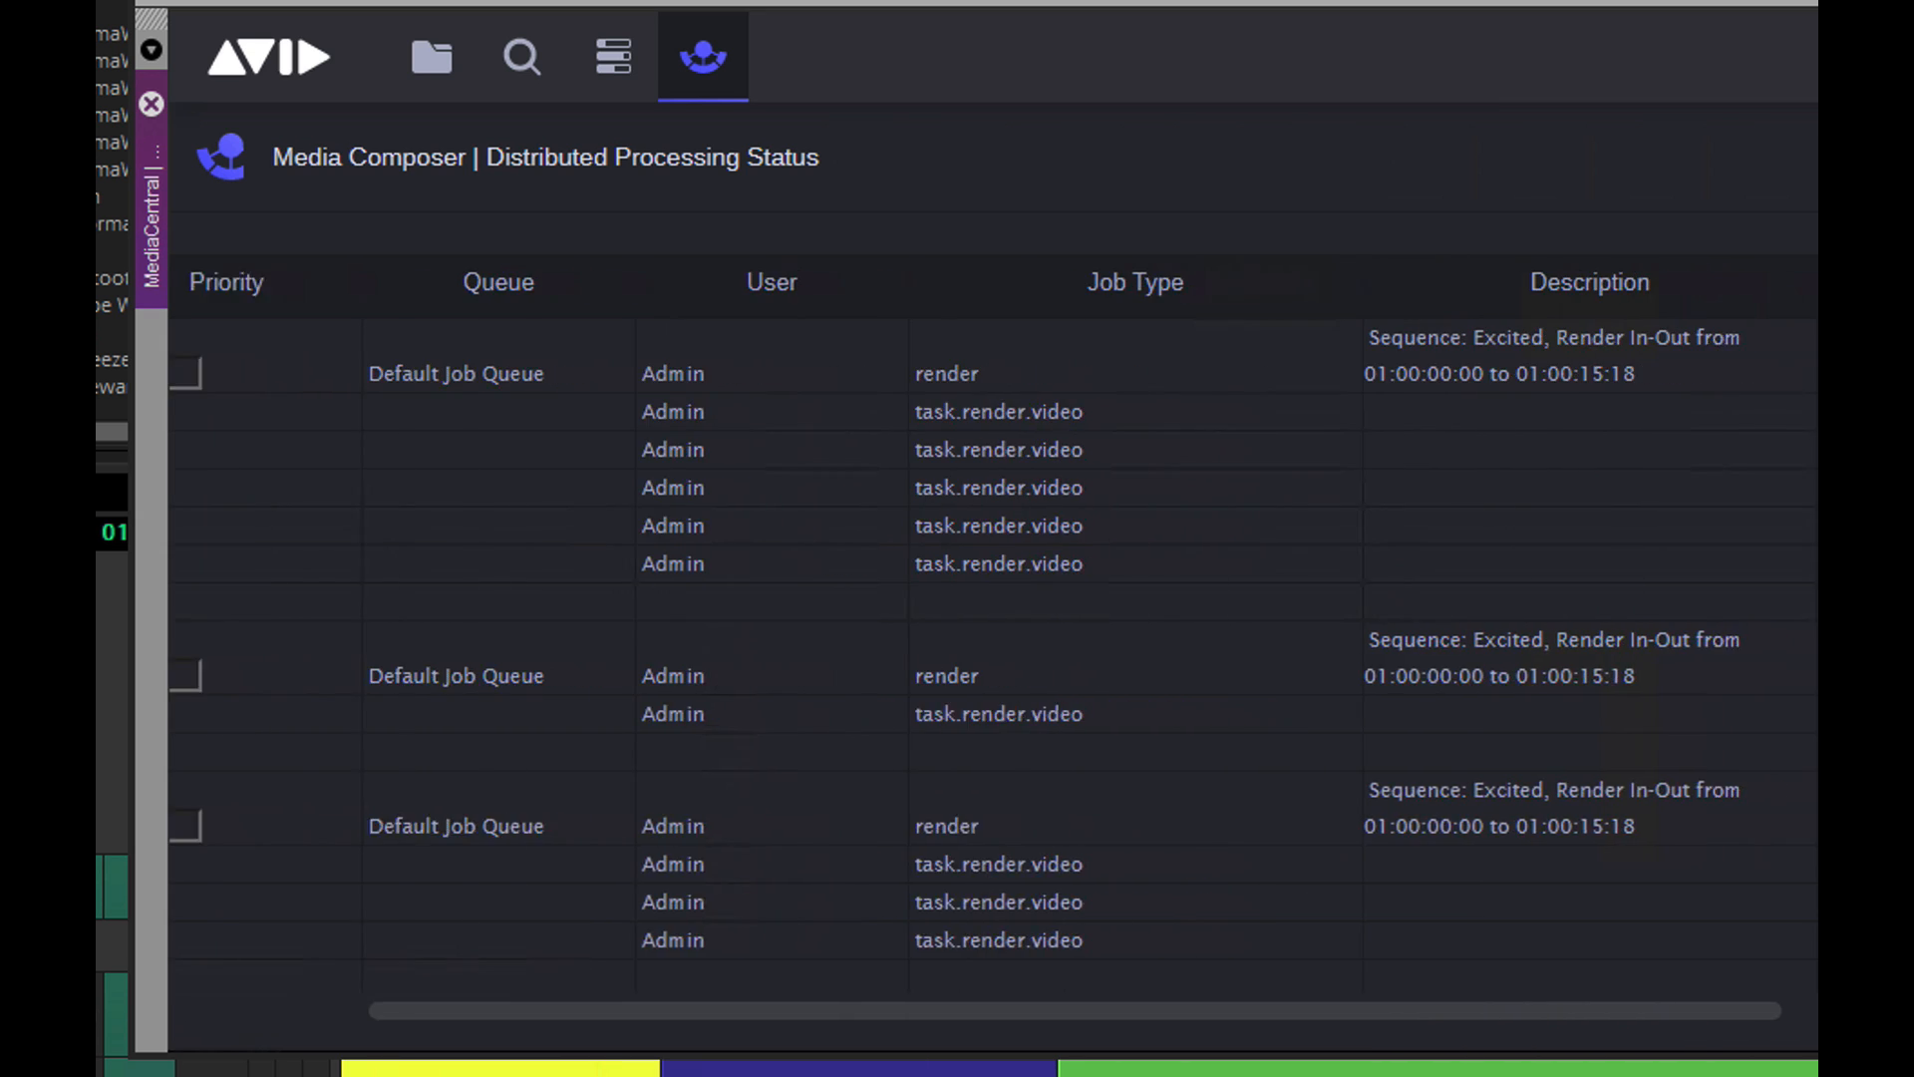
scroll(right, 3)
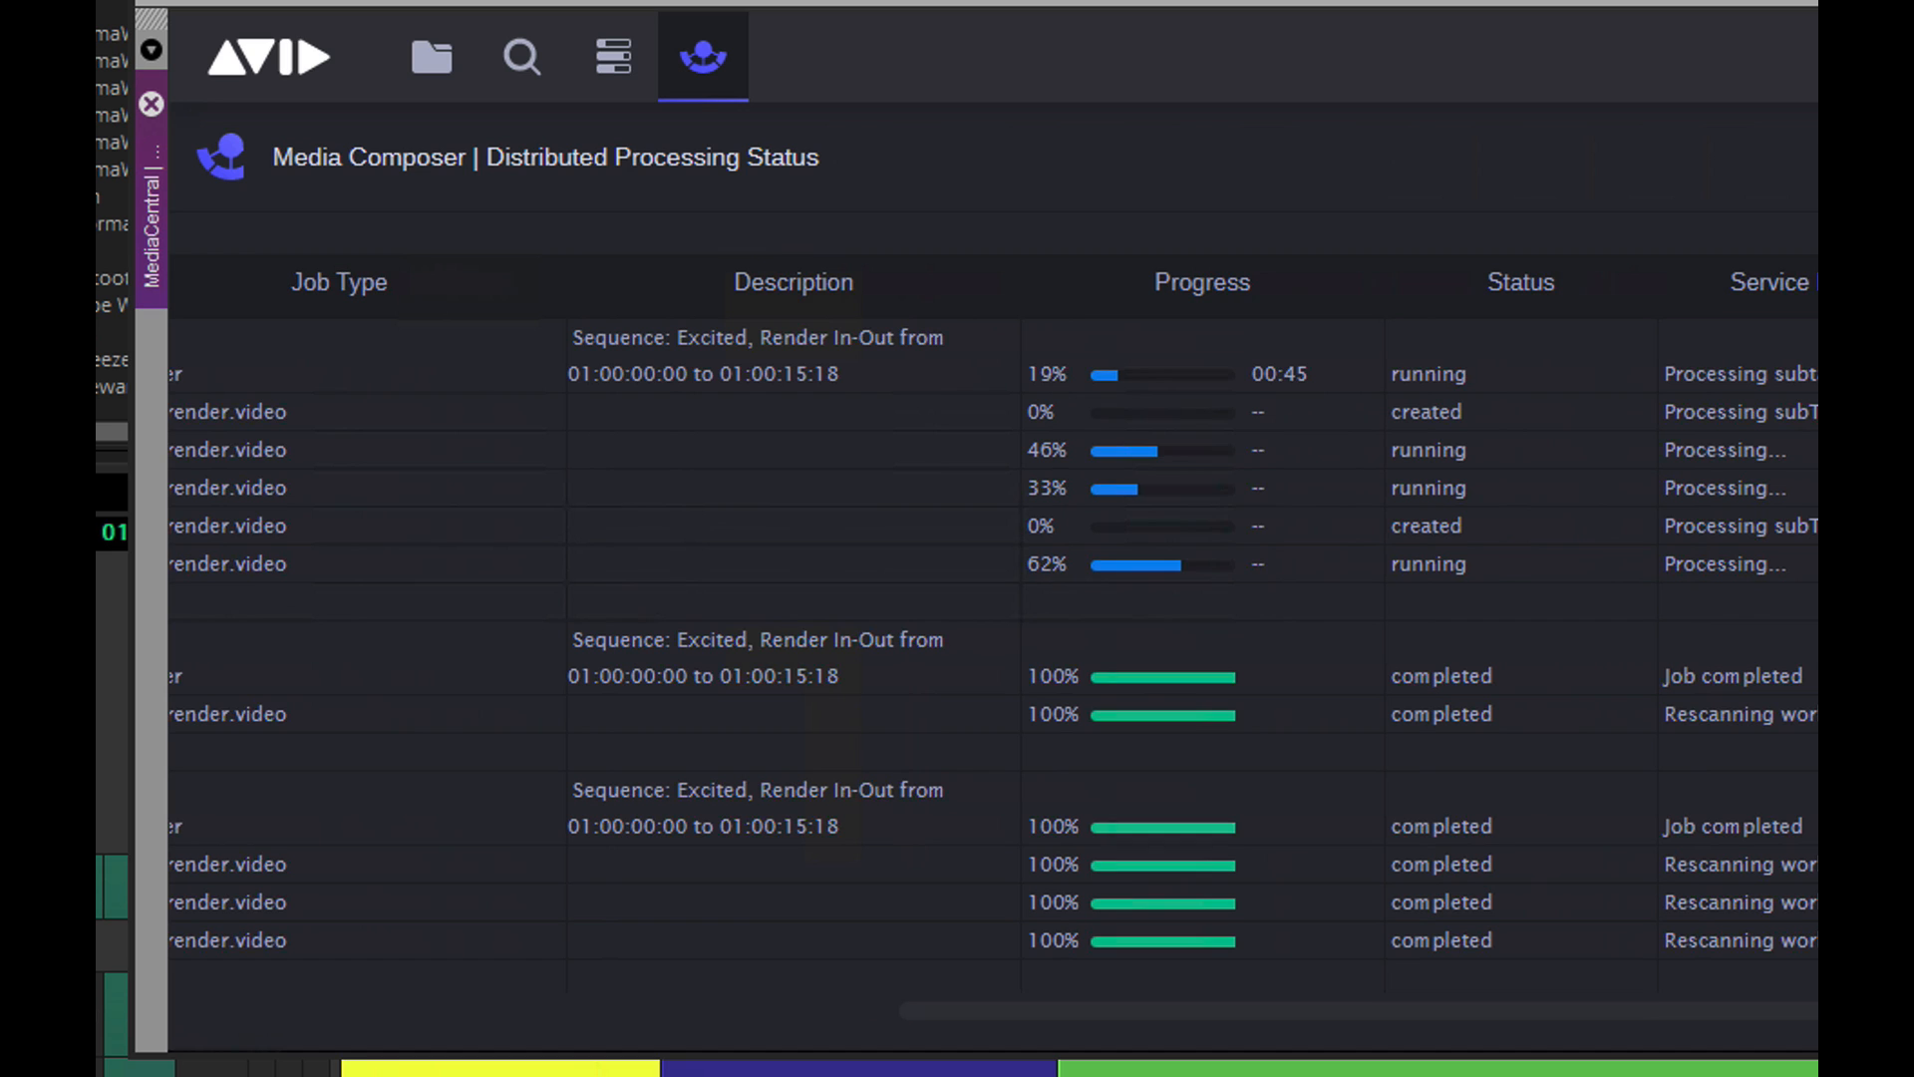